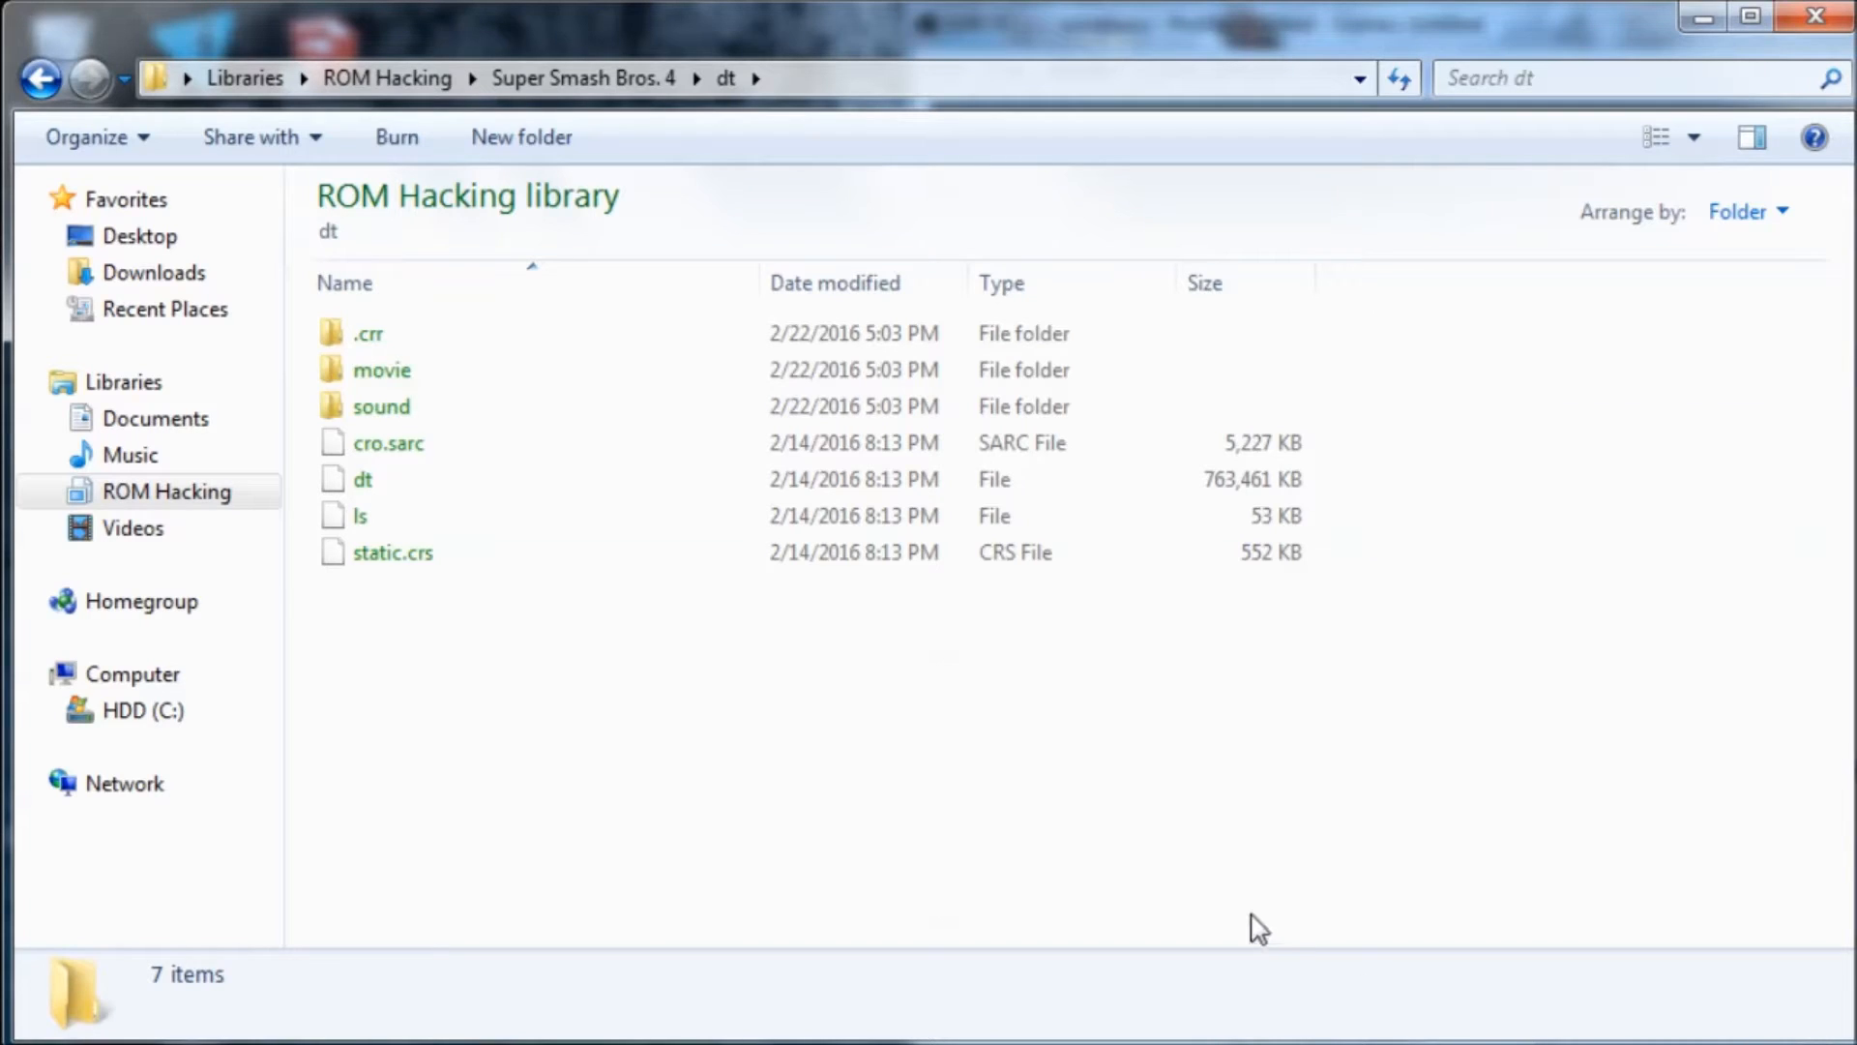
mouse_move(1138, 882)
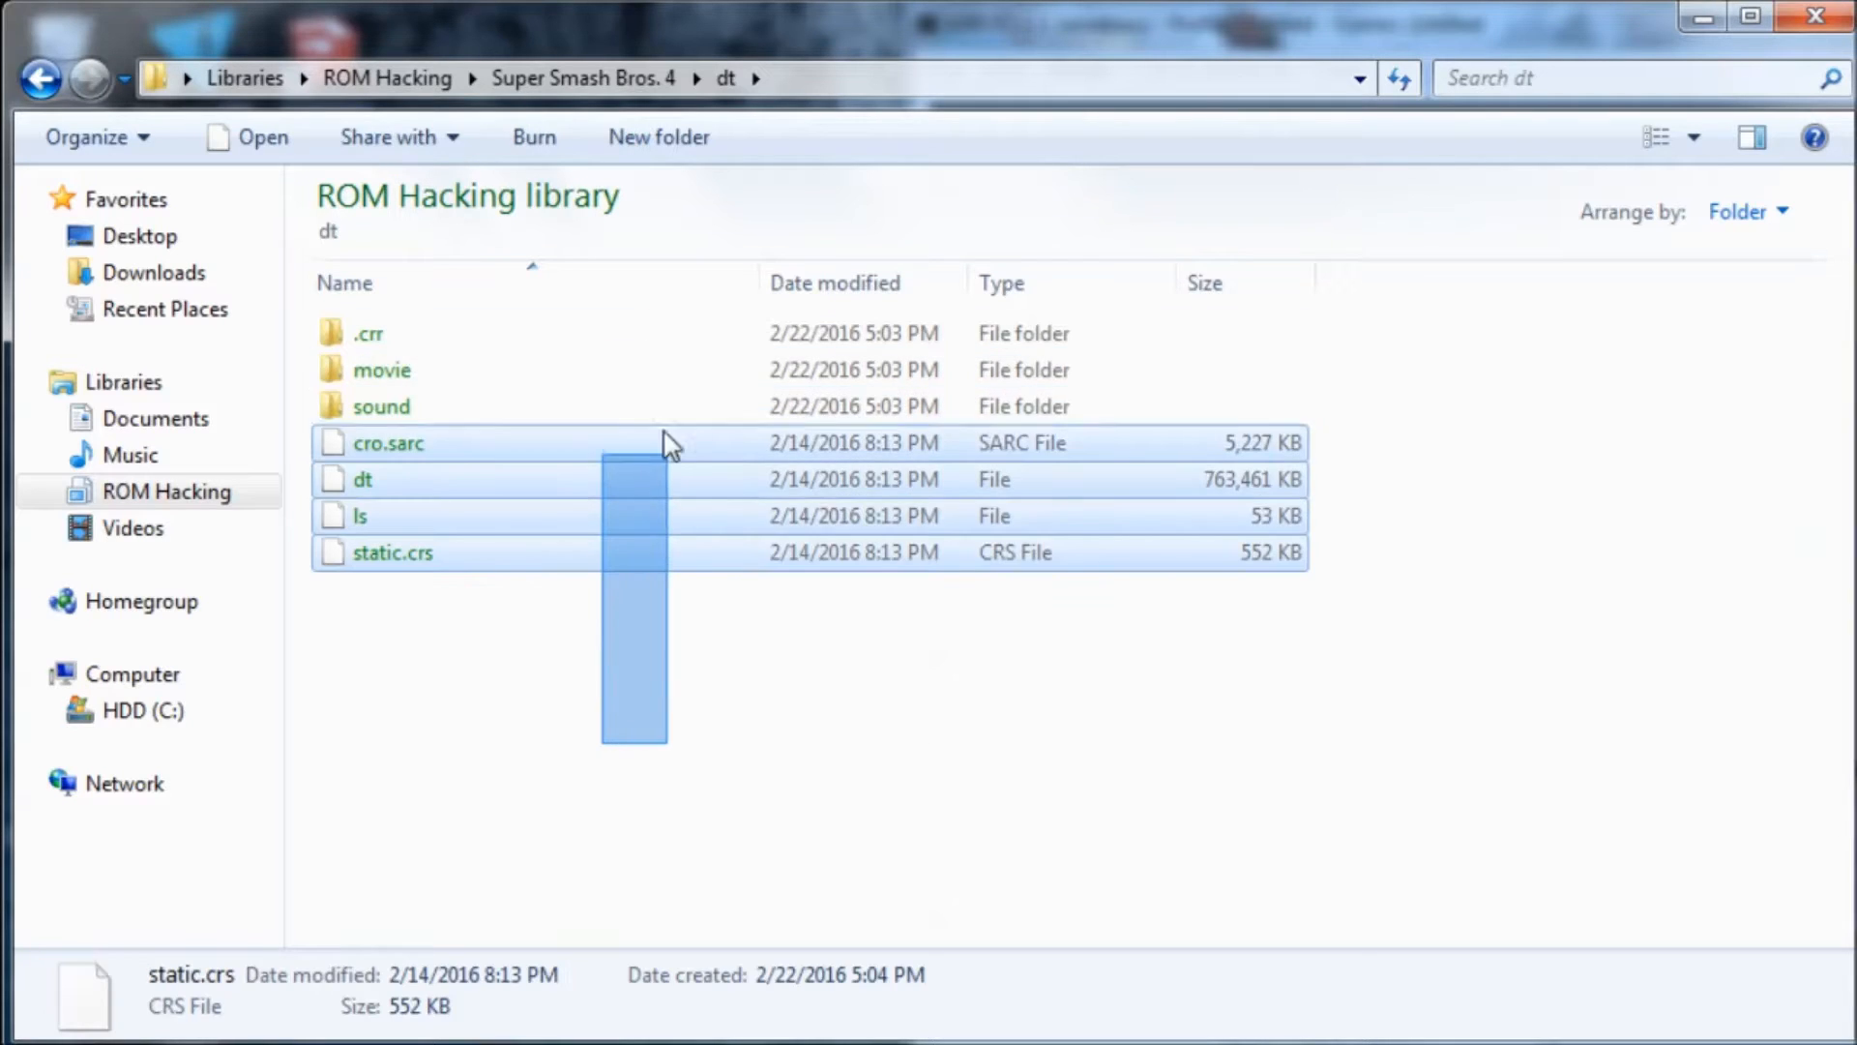
Inspect the dt folder's dump files, briefly viewing the sound folder's bgm and smashappeal subfolders.
click(1035, 809)
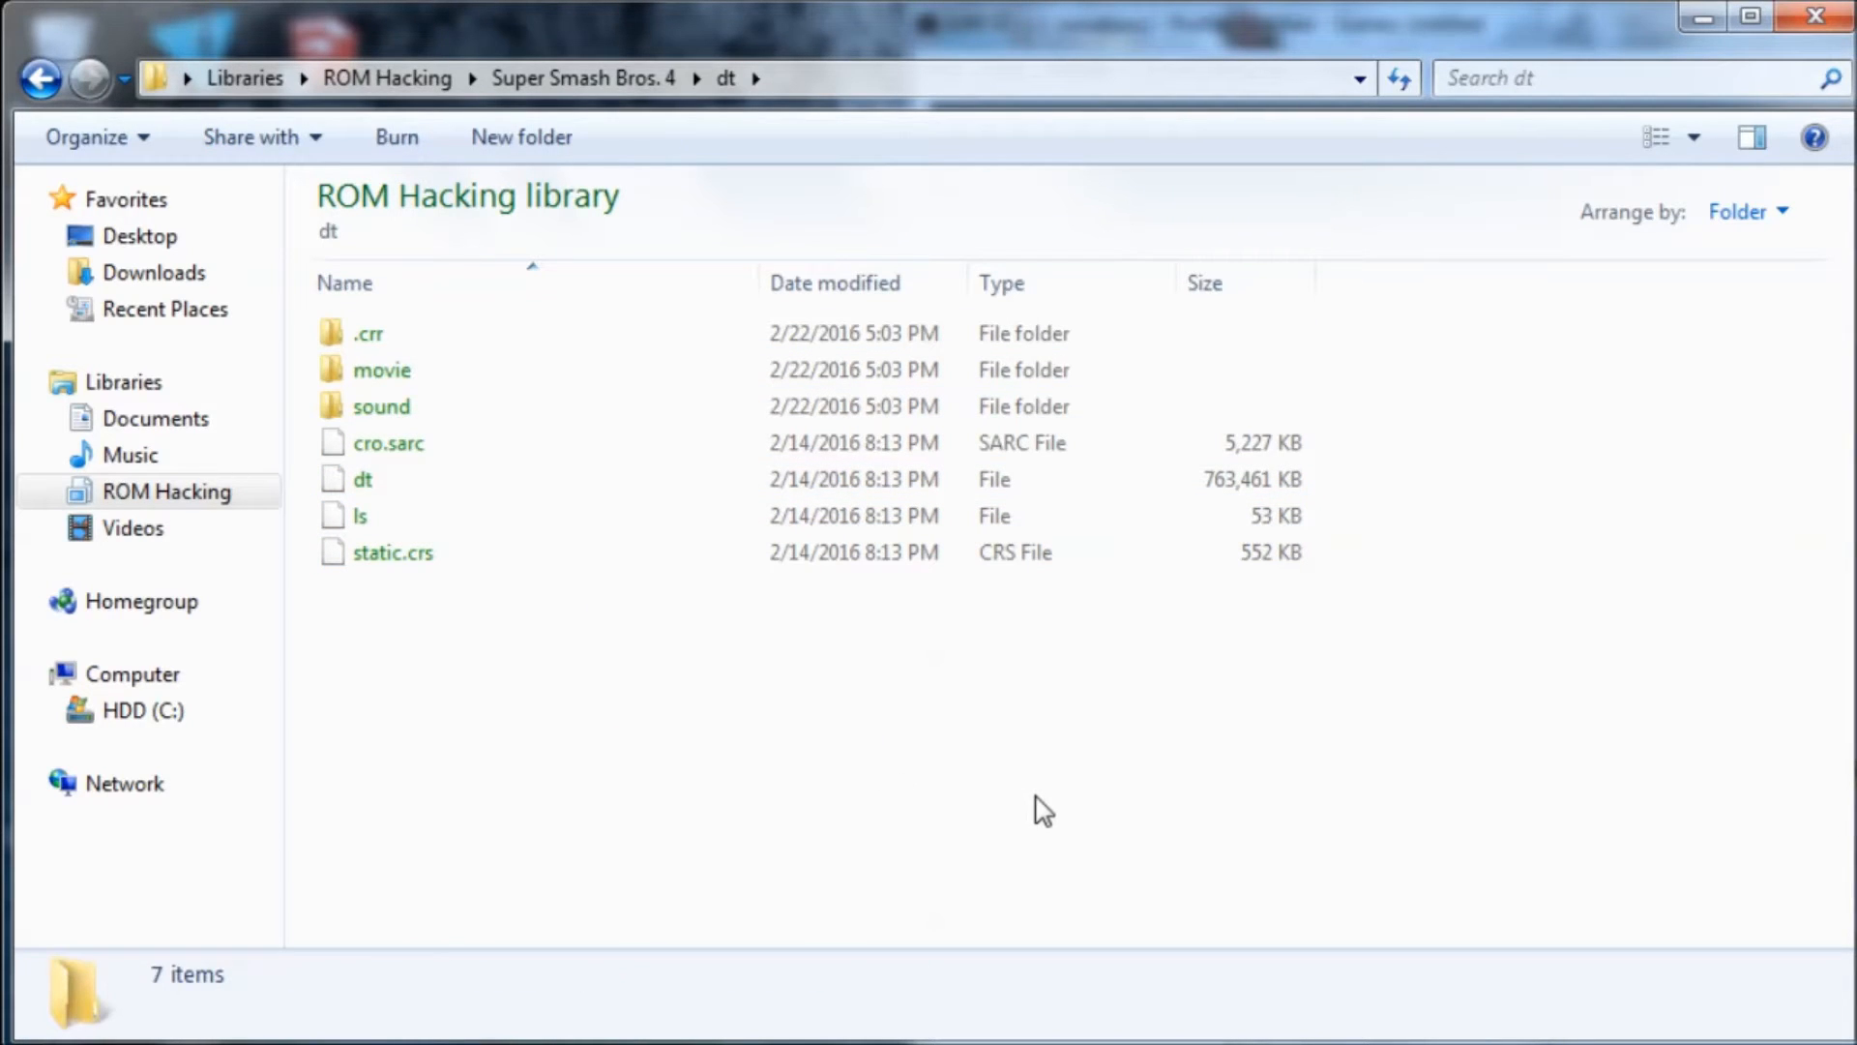
click(361, 479)
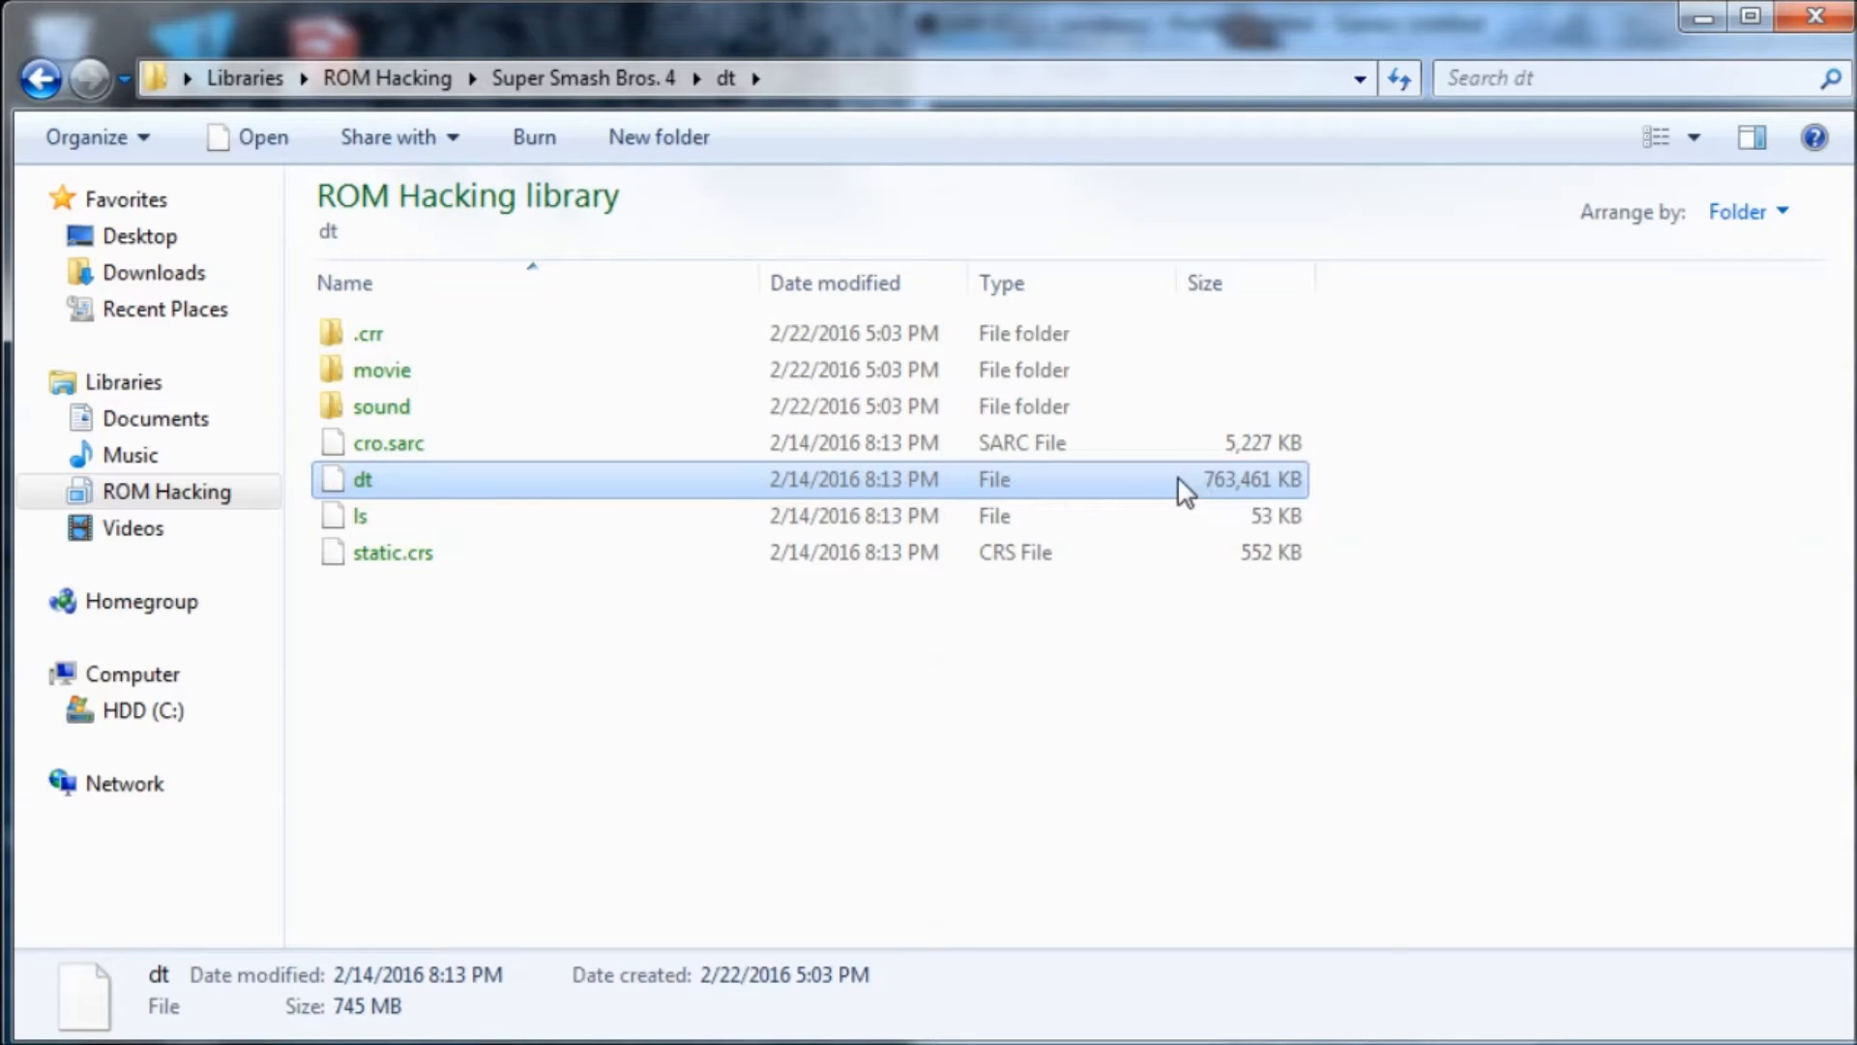
double_click(381, 406)
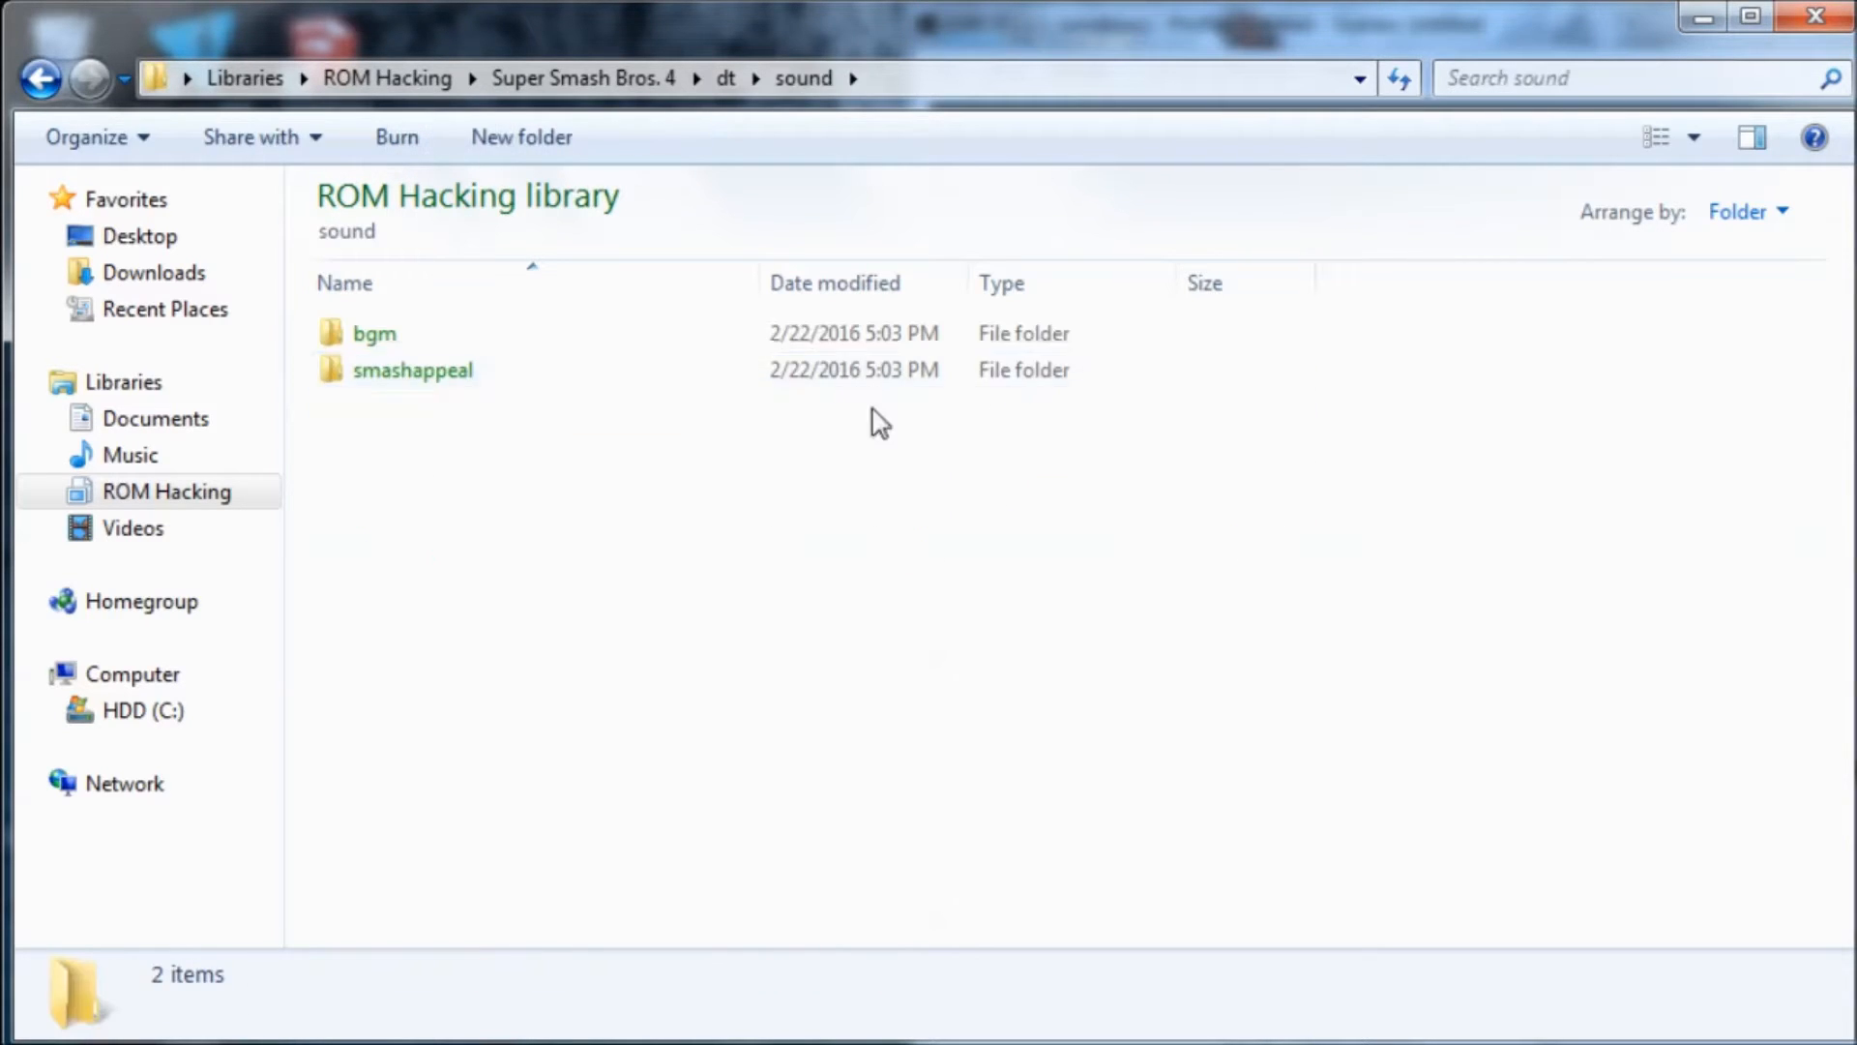
click(36, 79)
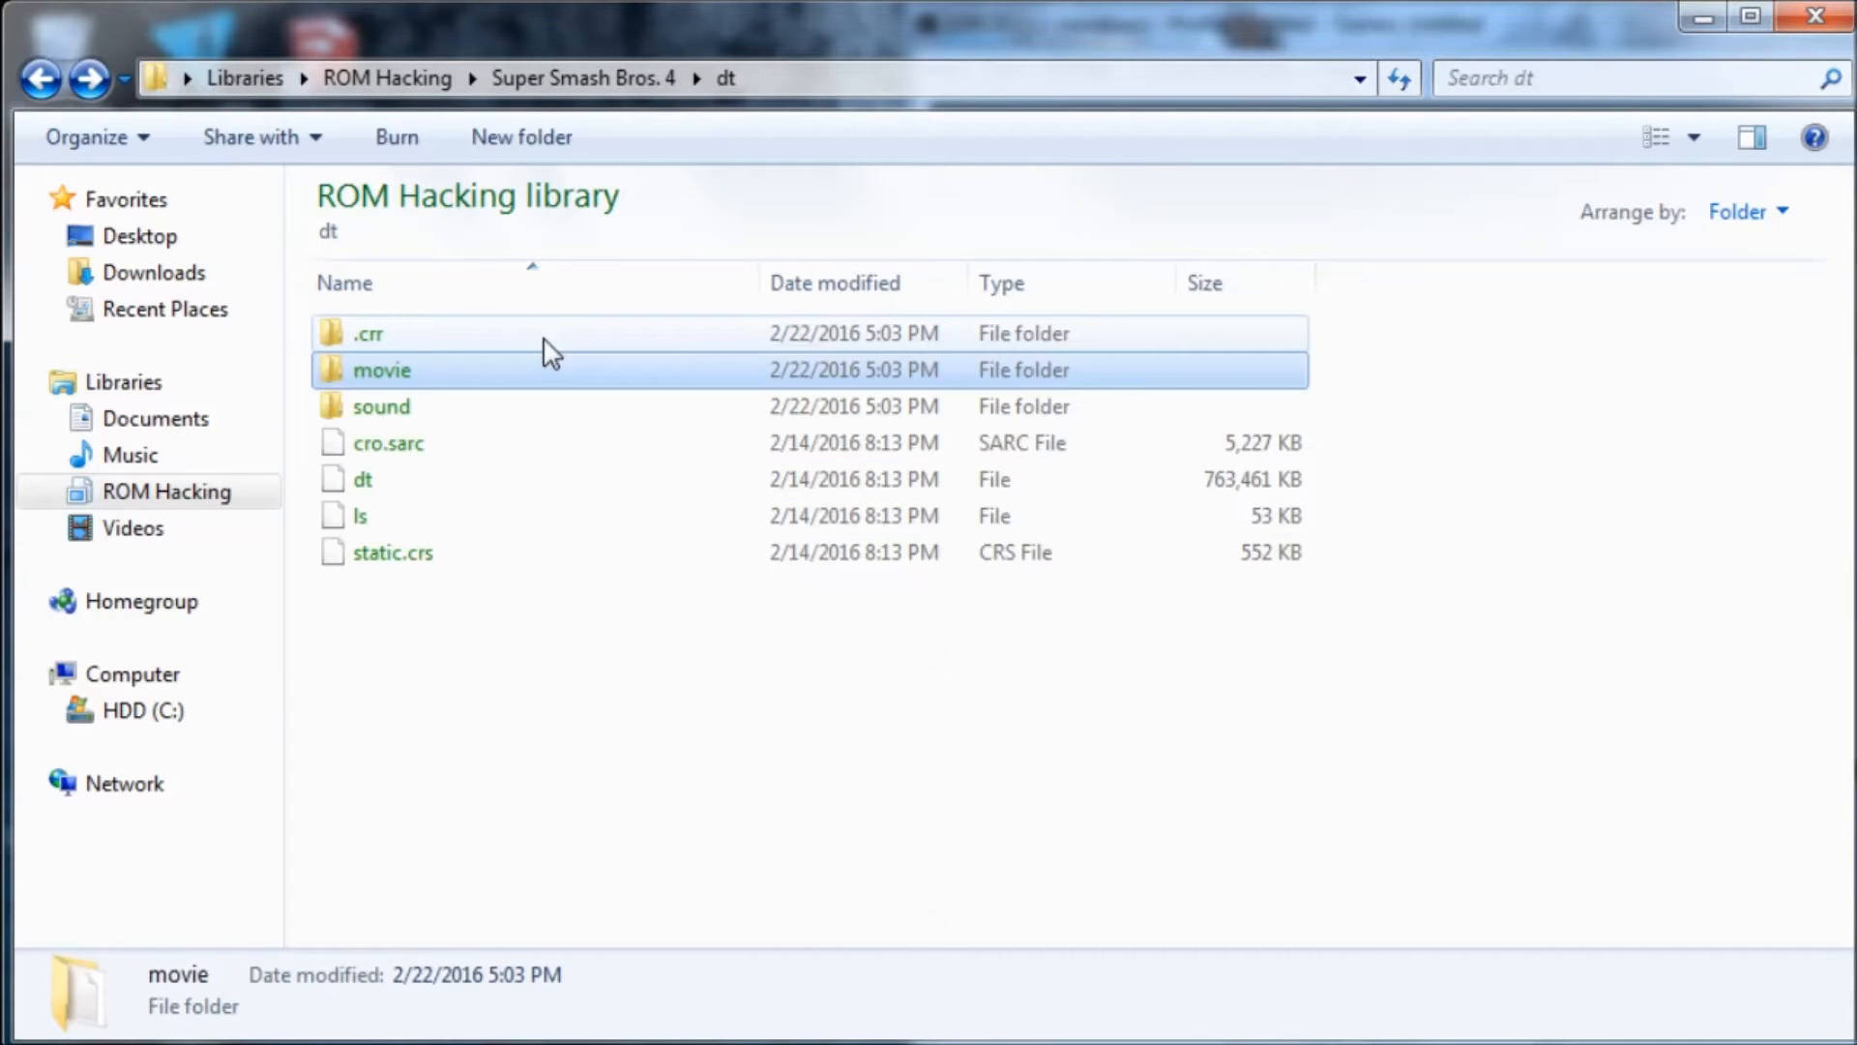
click(368, 333)
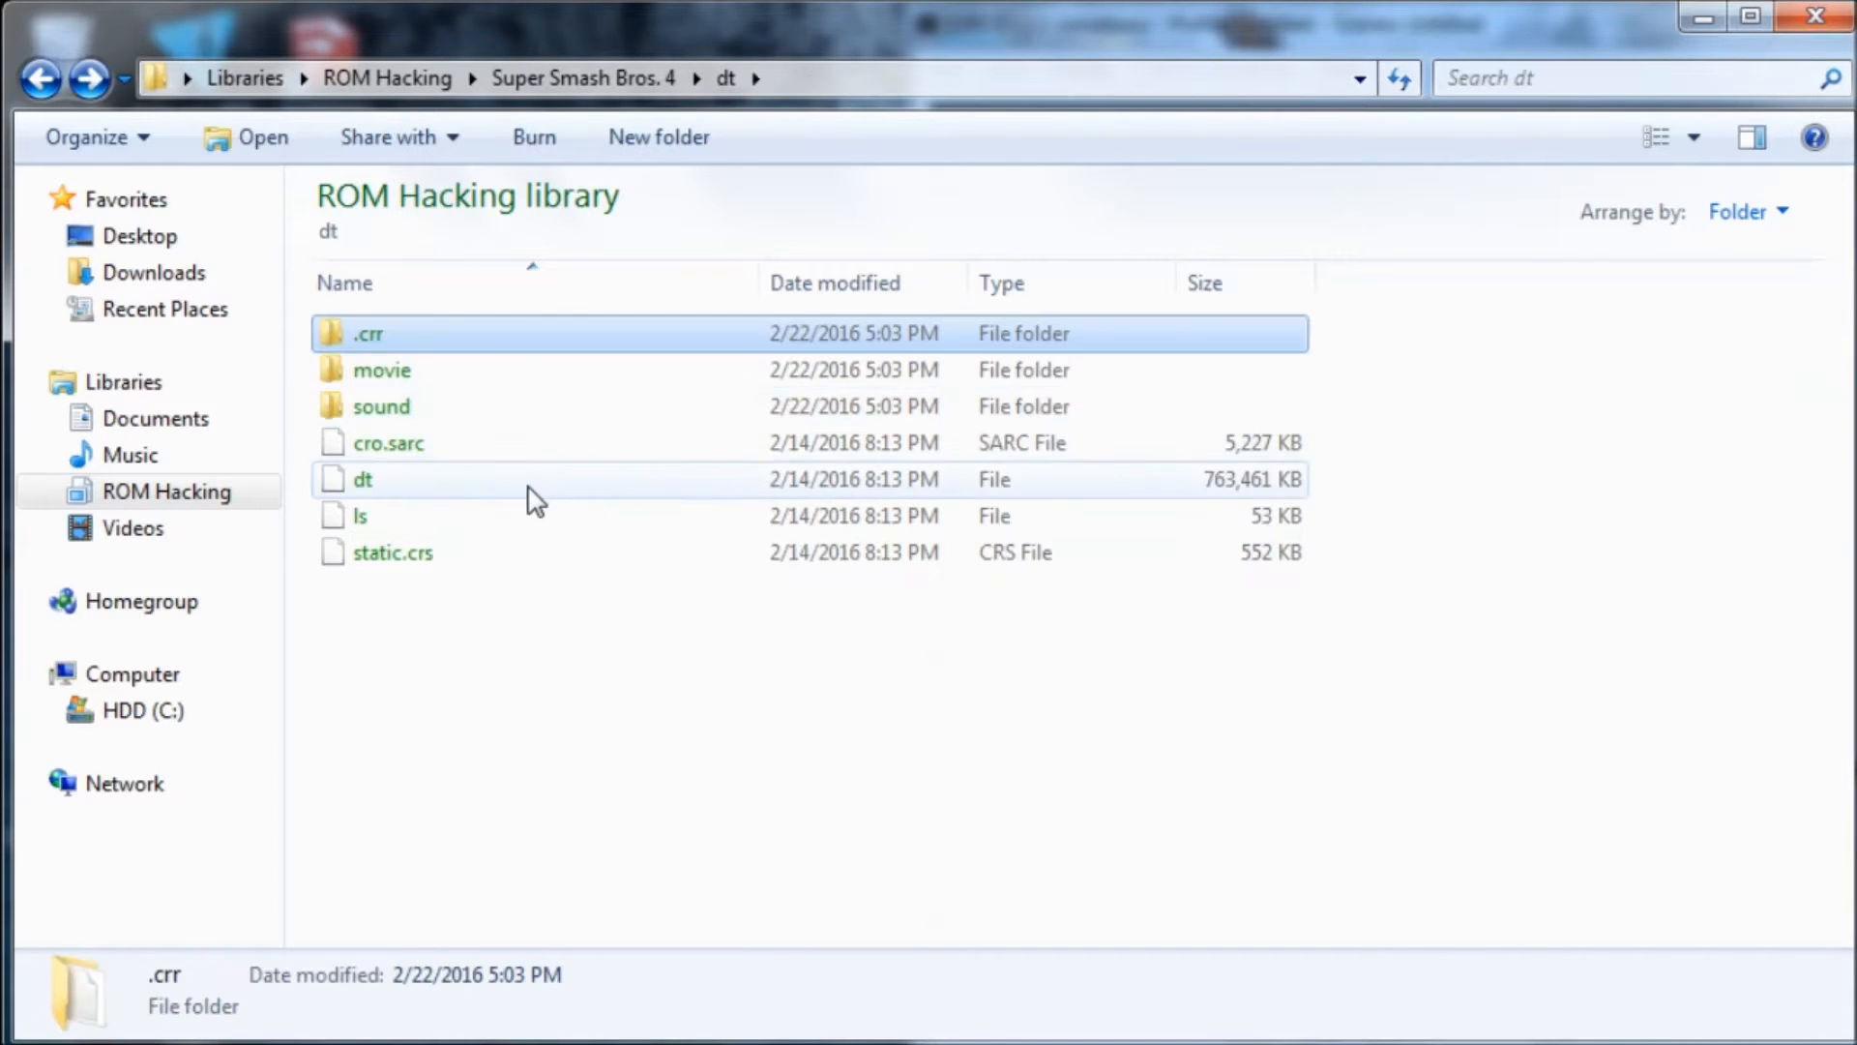
click(363, 479)
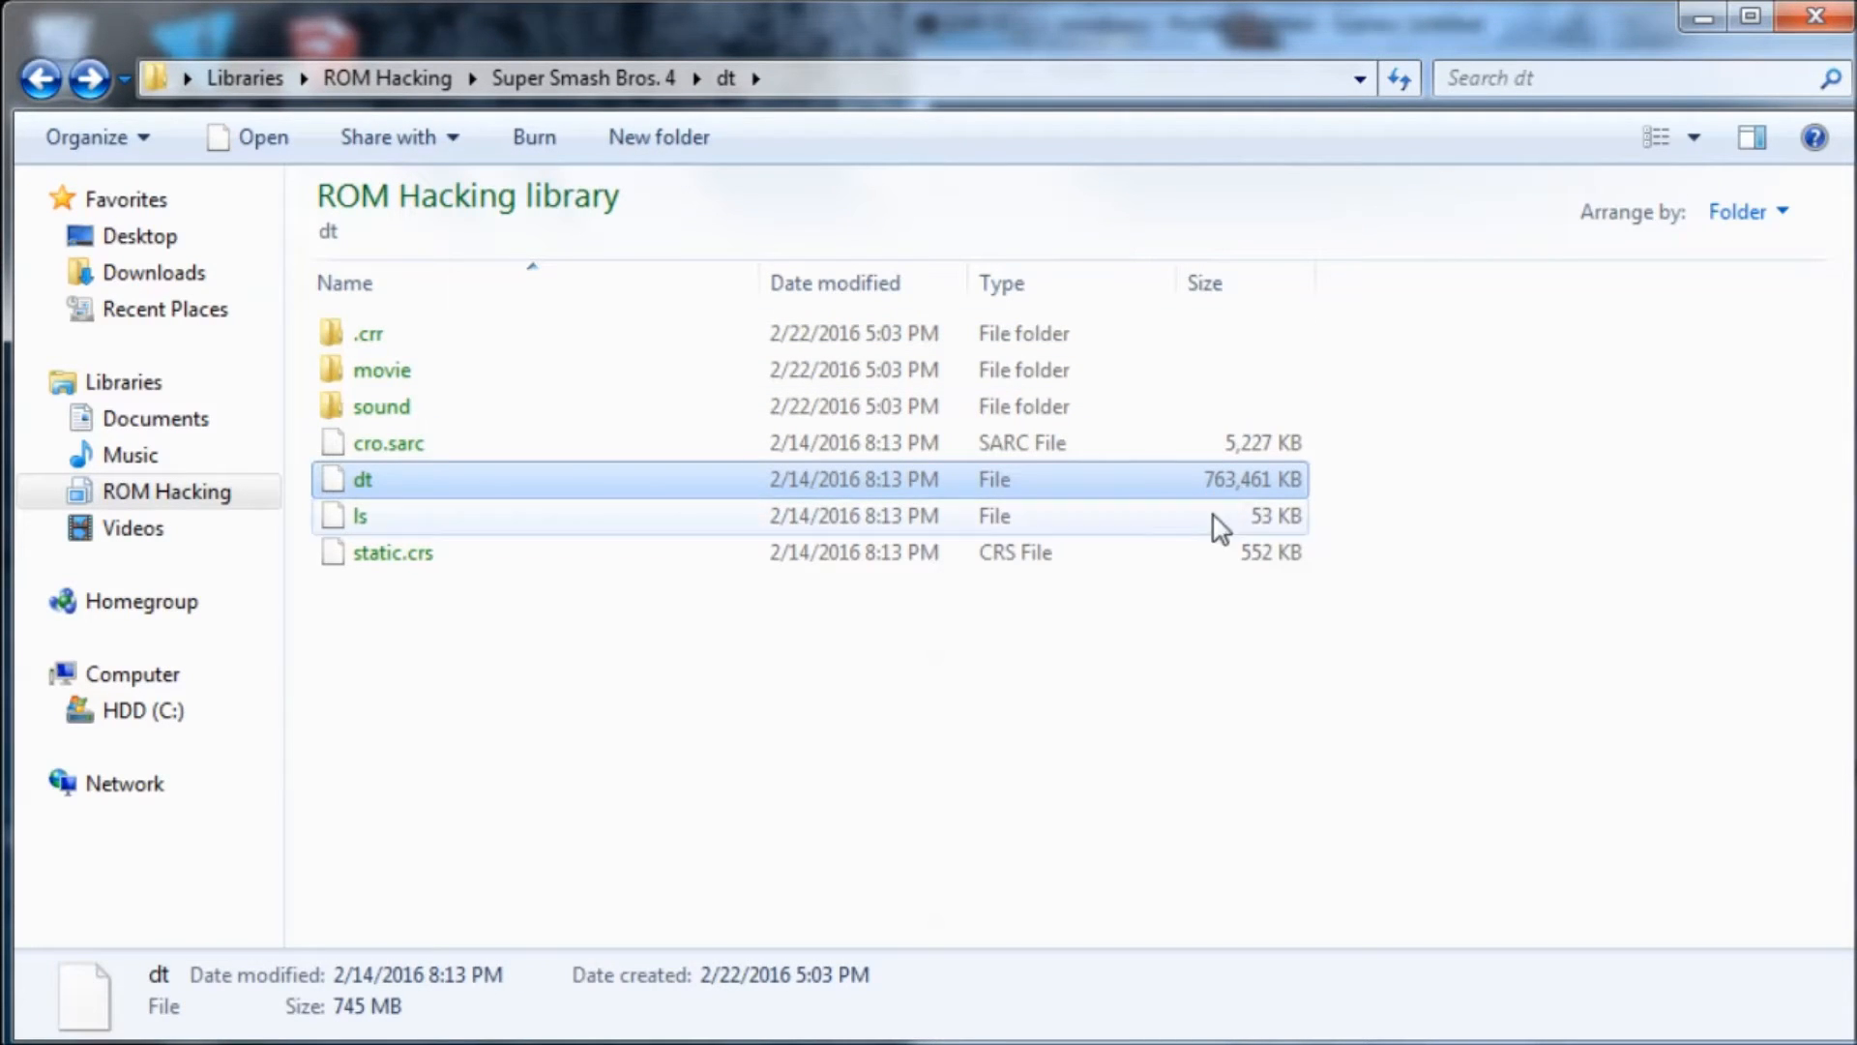
mouse_move(1235, 532)
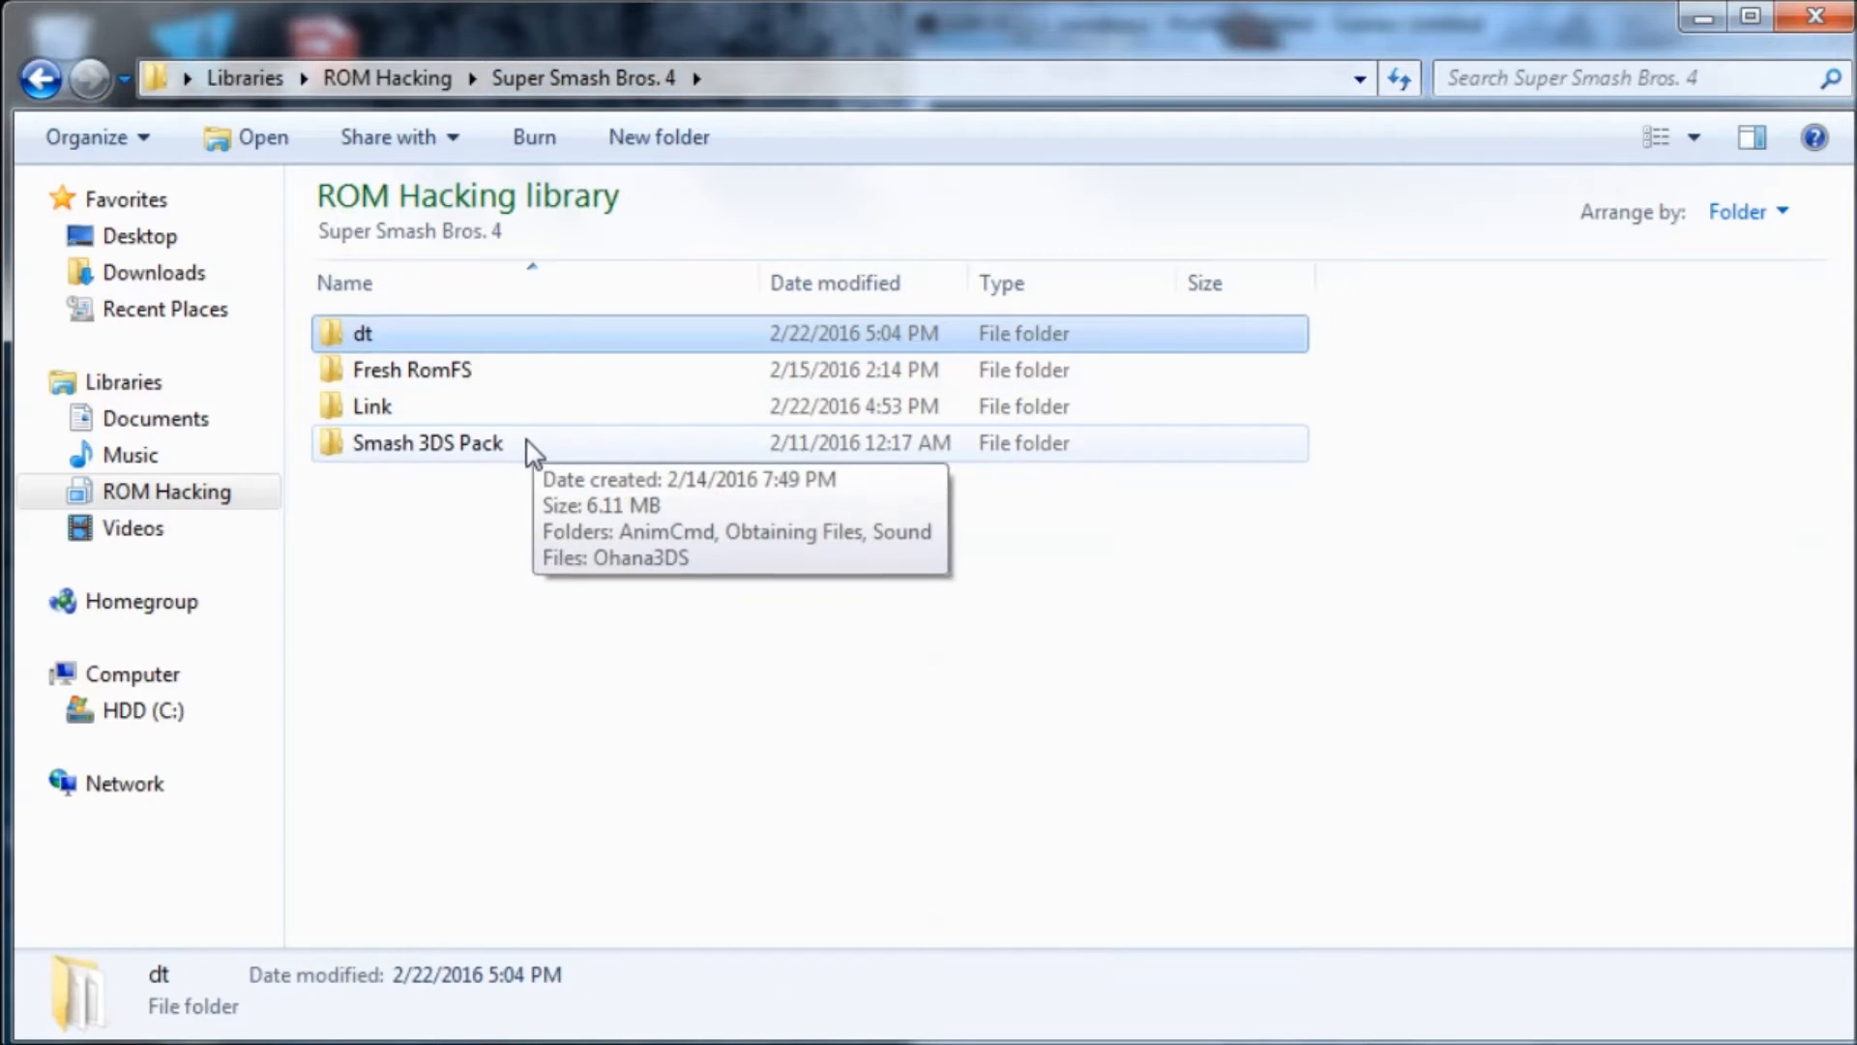
Navigate into Smash 3DS Pack > Obtaining Files > DTLS.
double_click(429, 442)
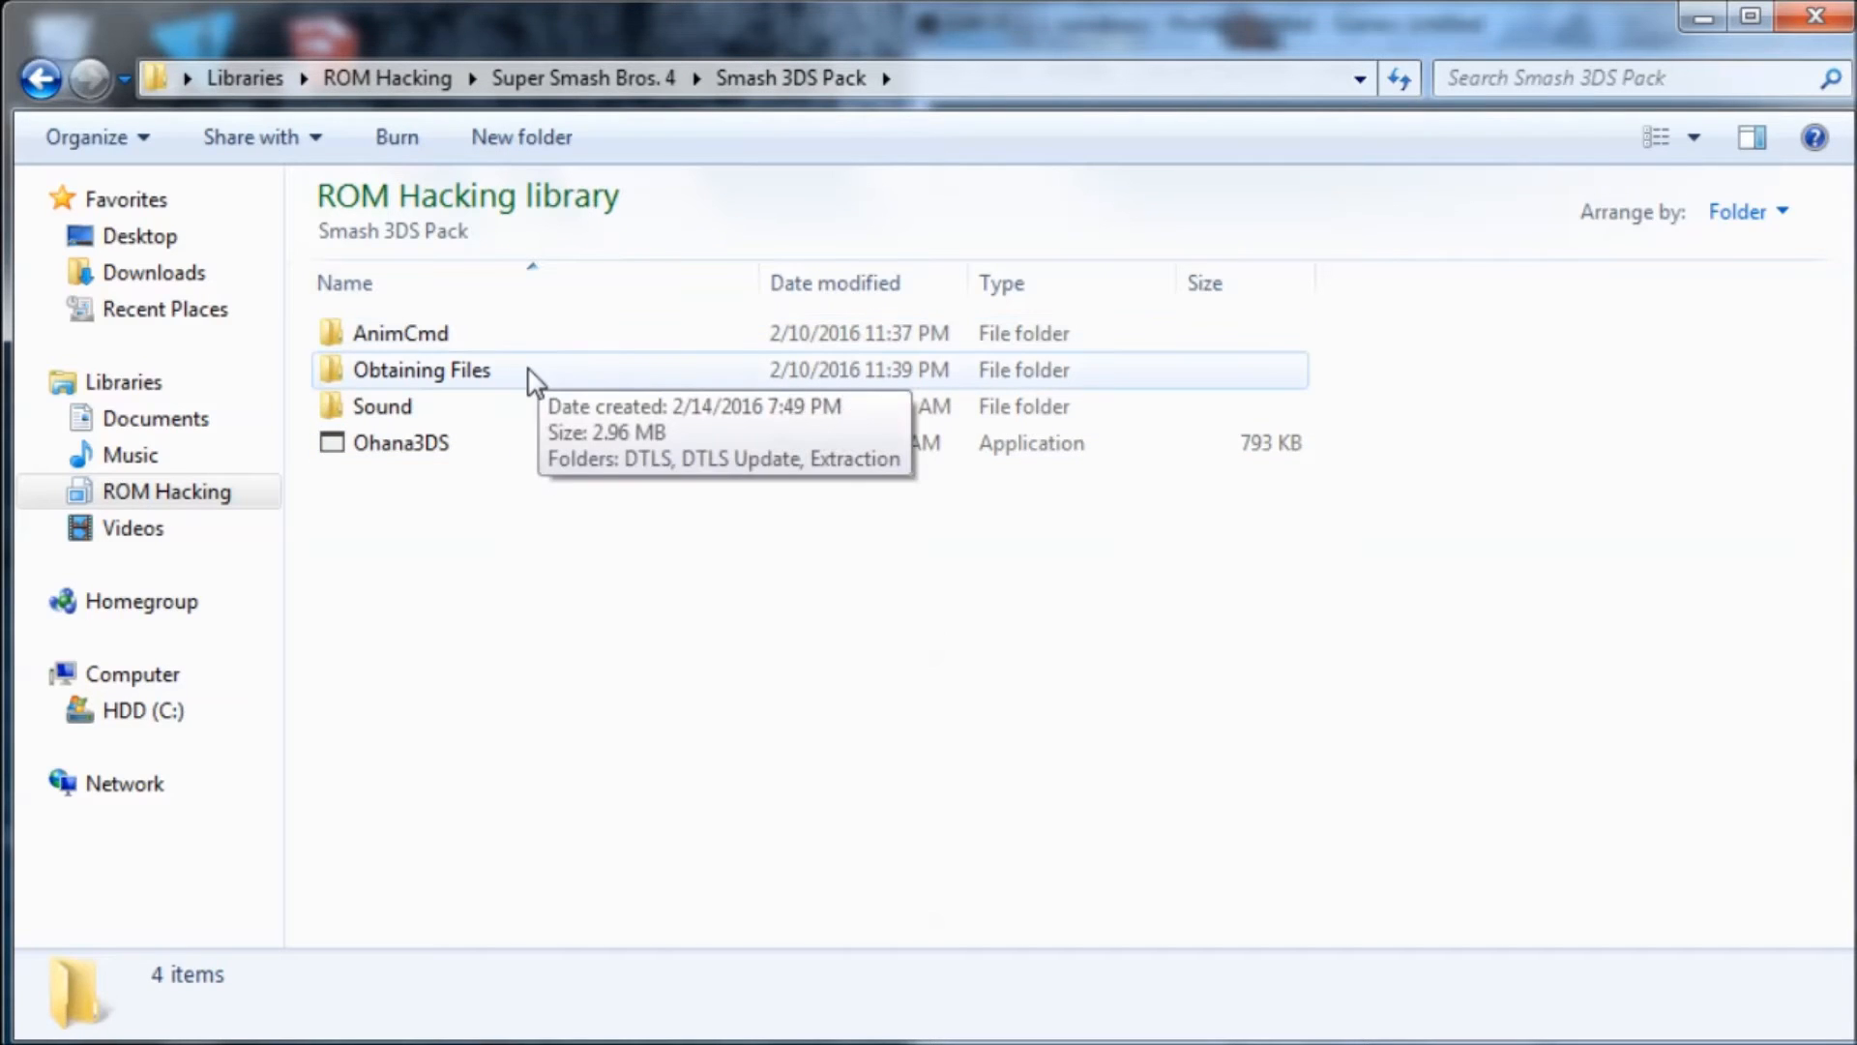
double_click(418, 370)
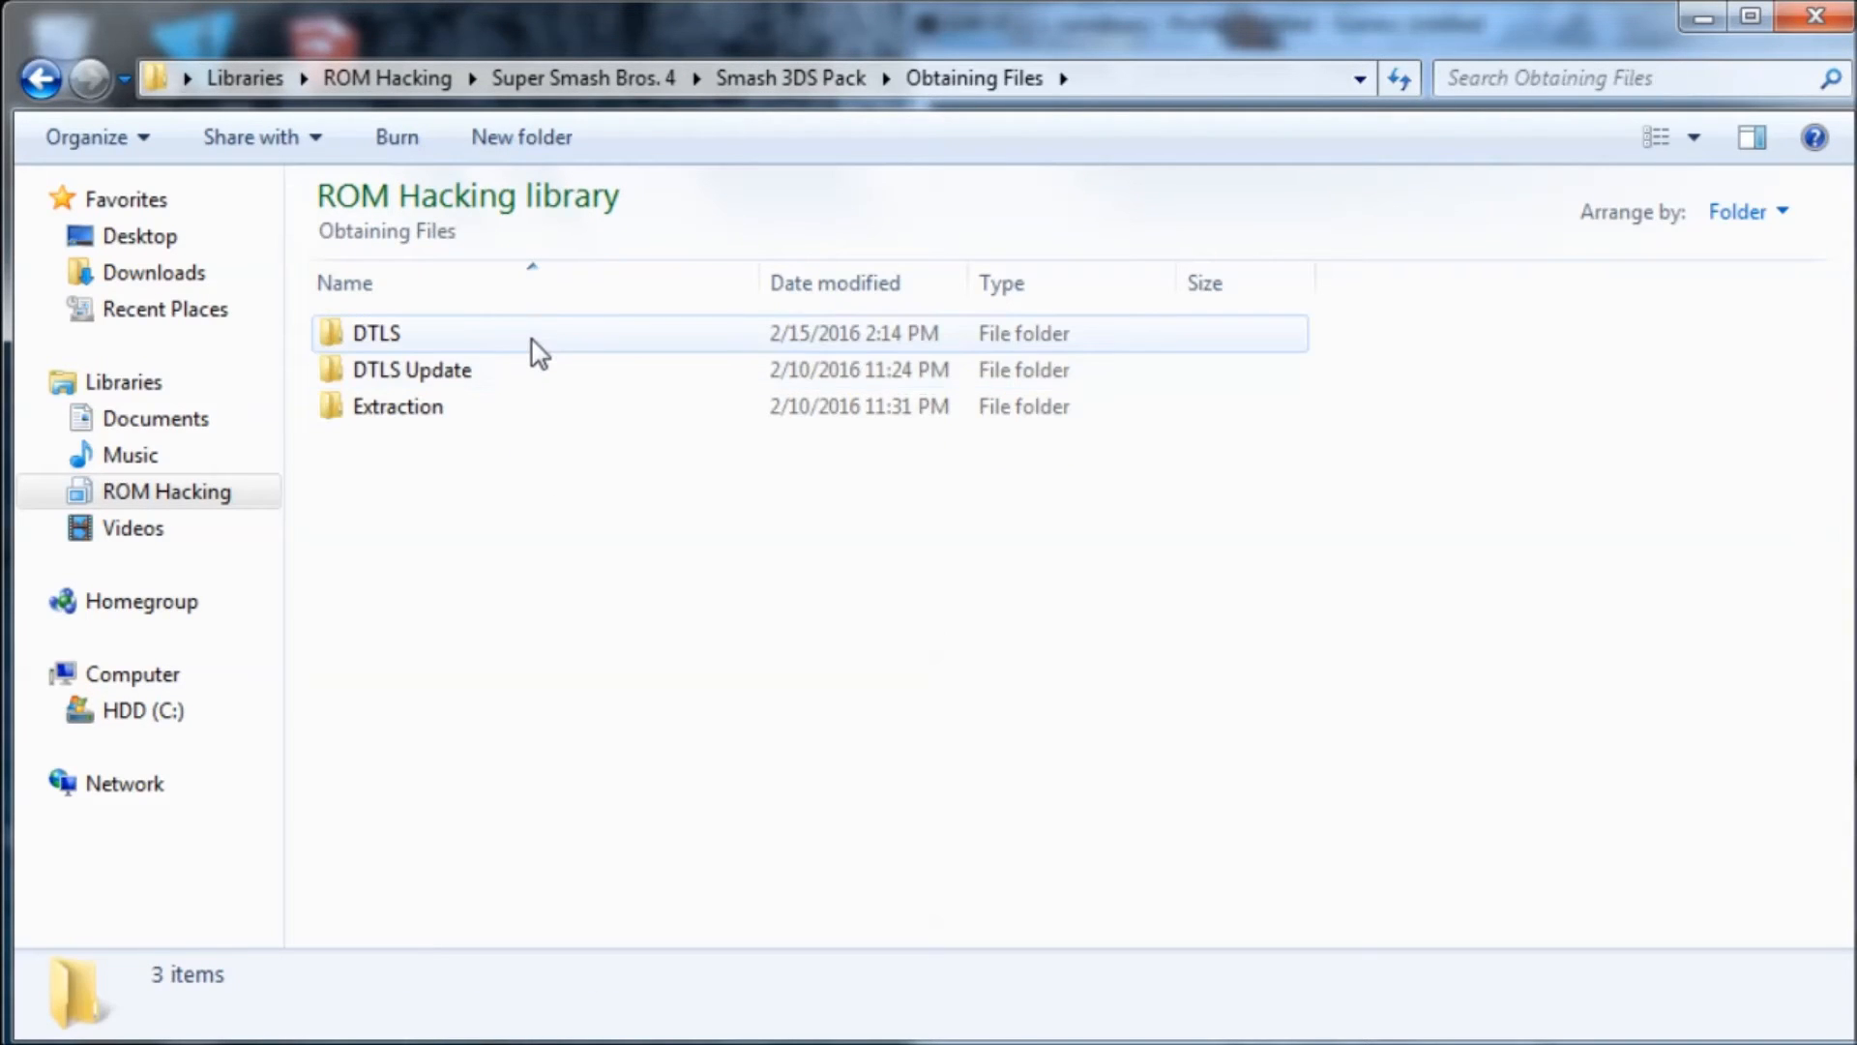
double_click(376, 333)
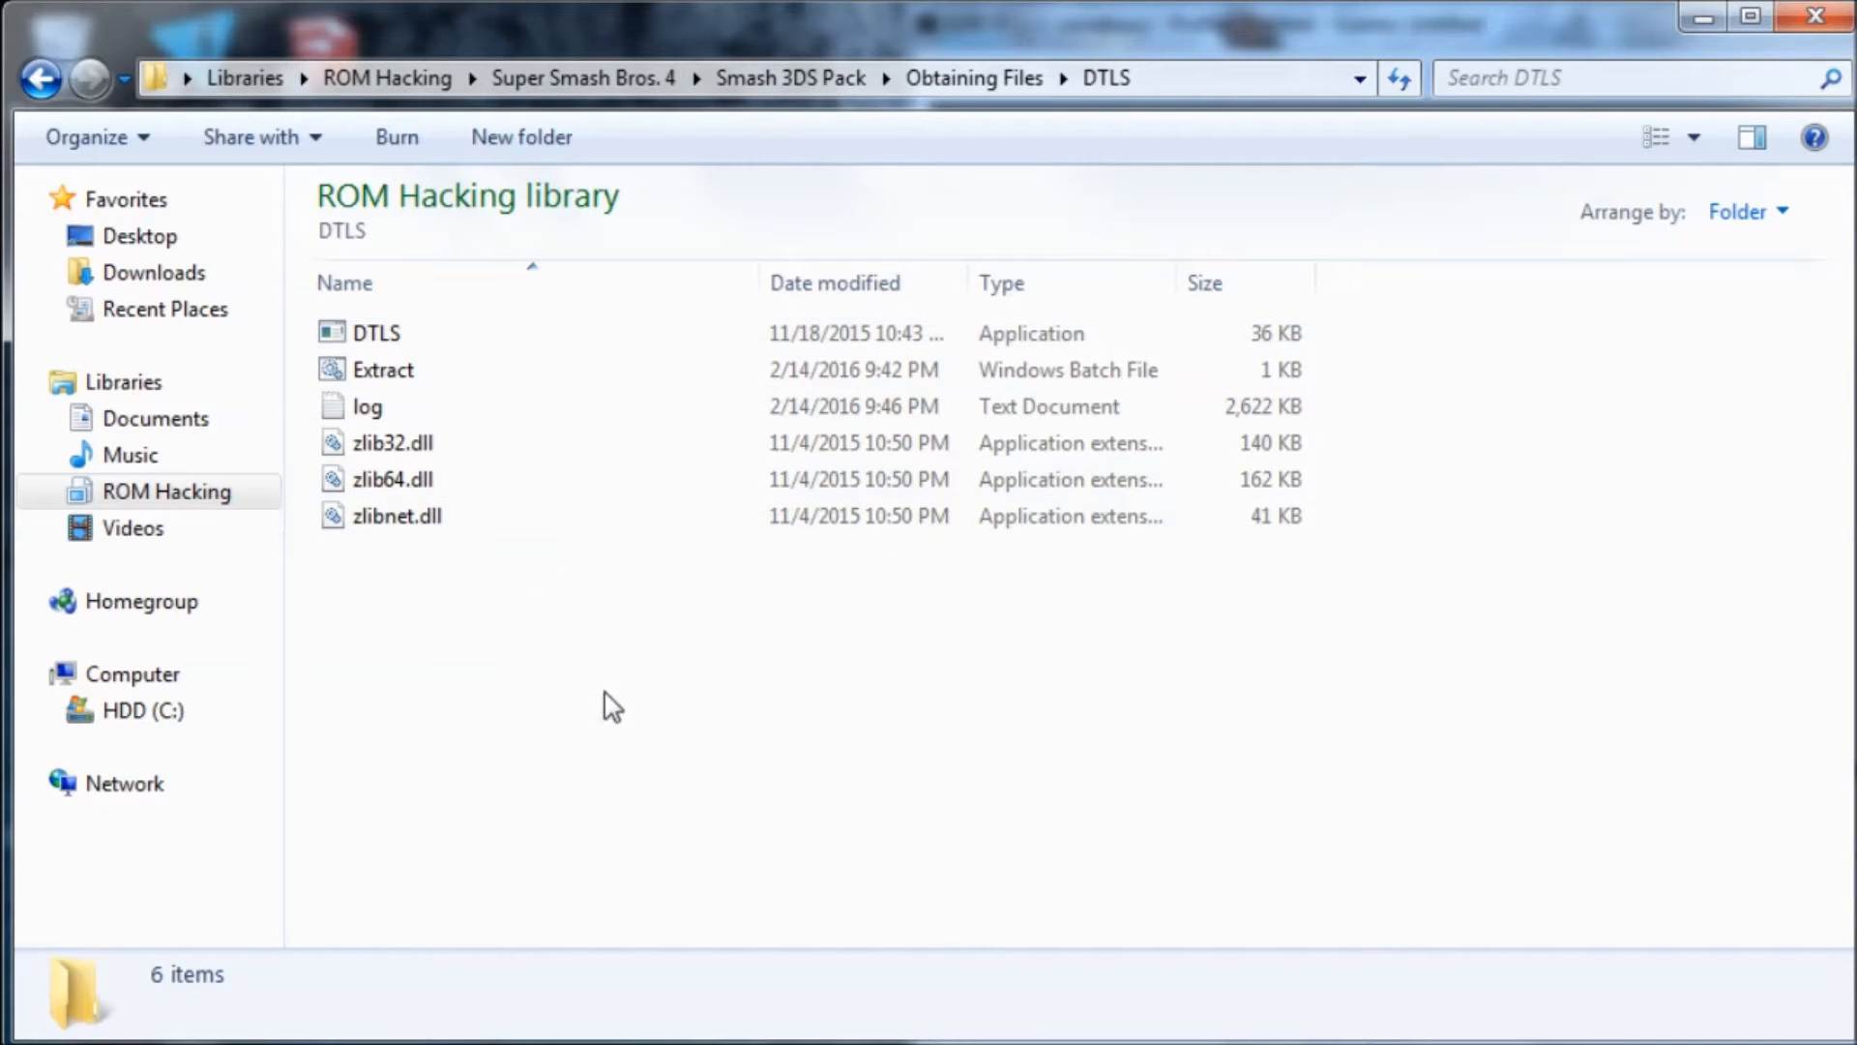
Copy the six DTLS tool files and return to the Super Smash Bros. 4 folder.
right_click(367, 407)
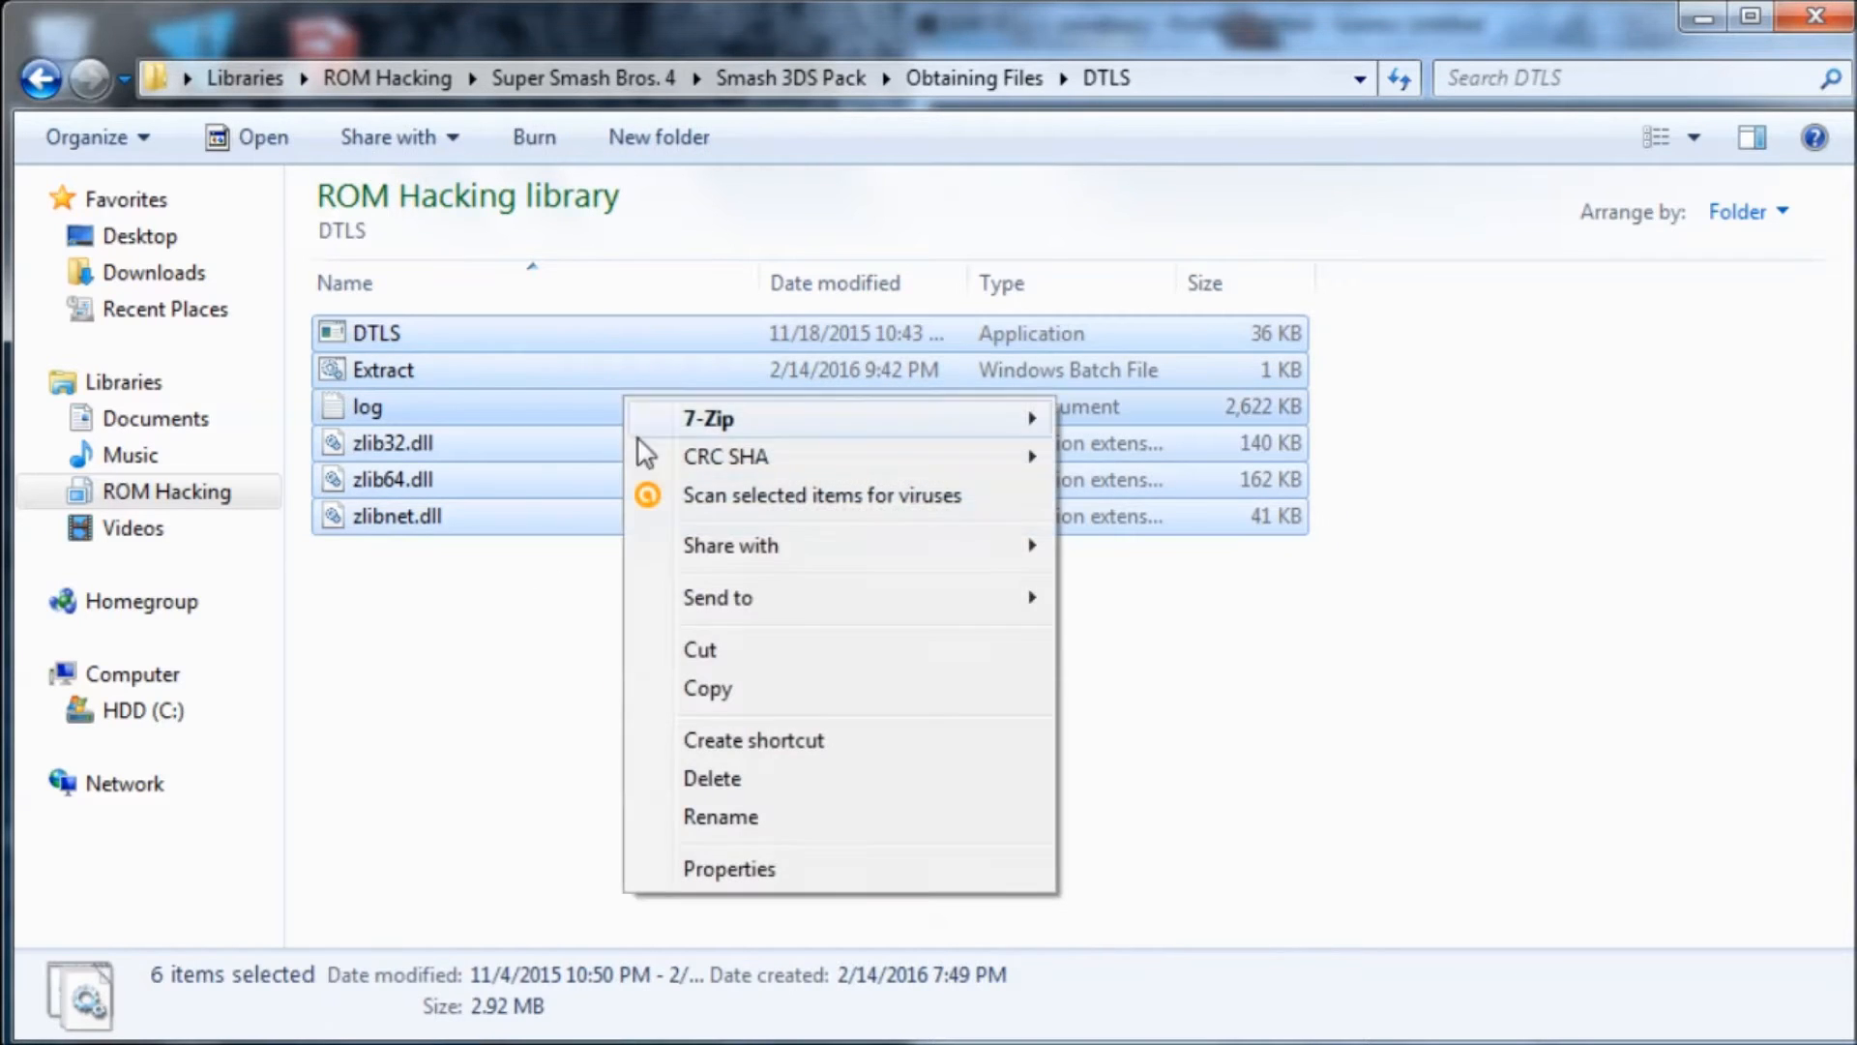
click(792, 79)
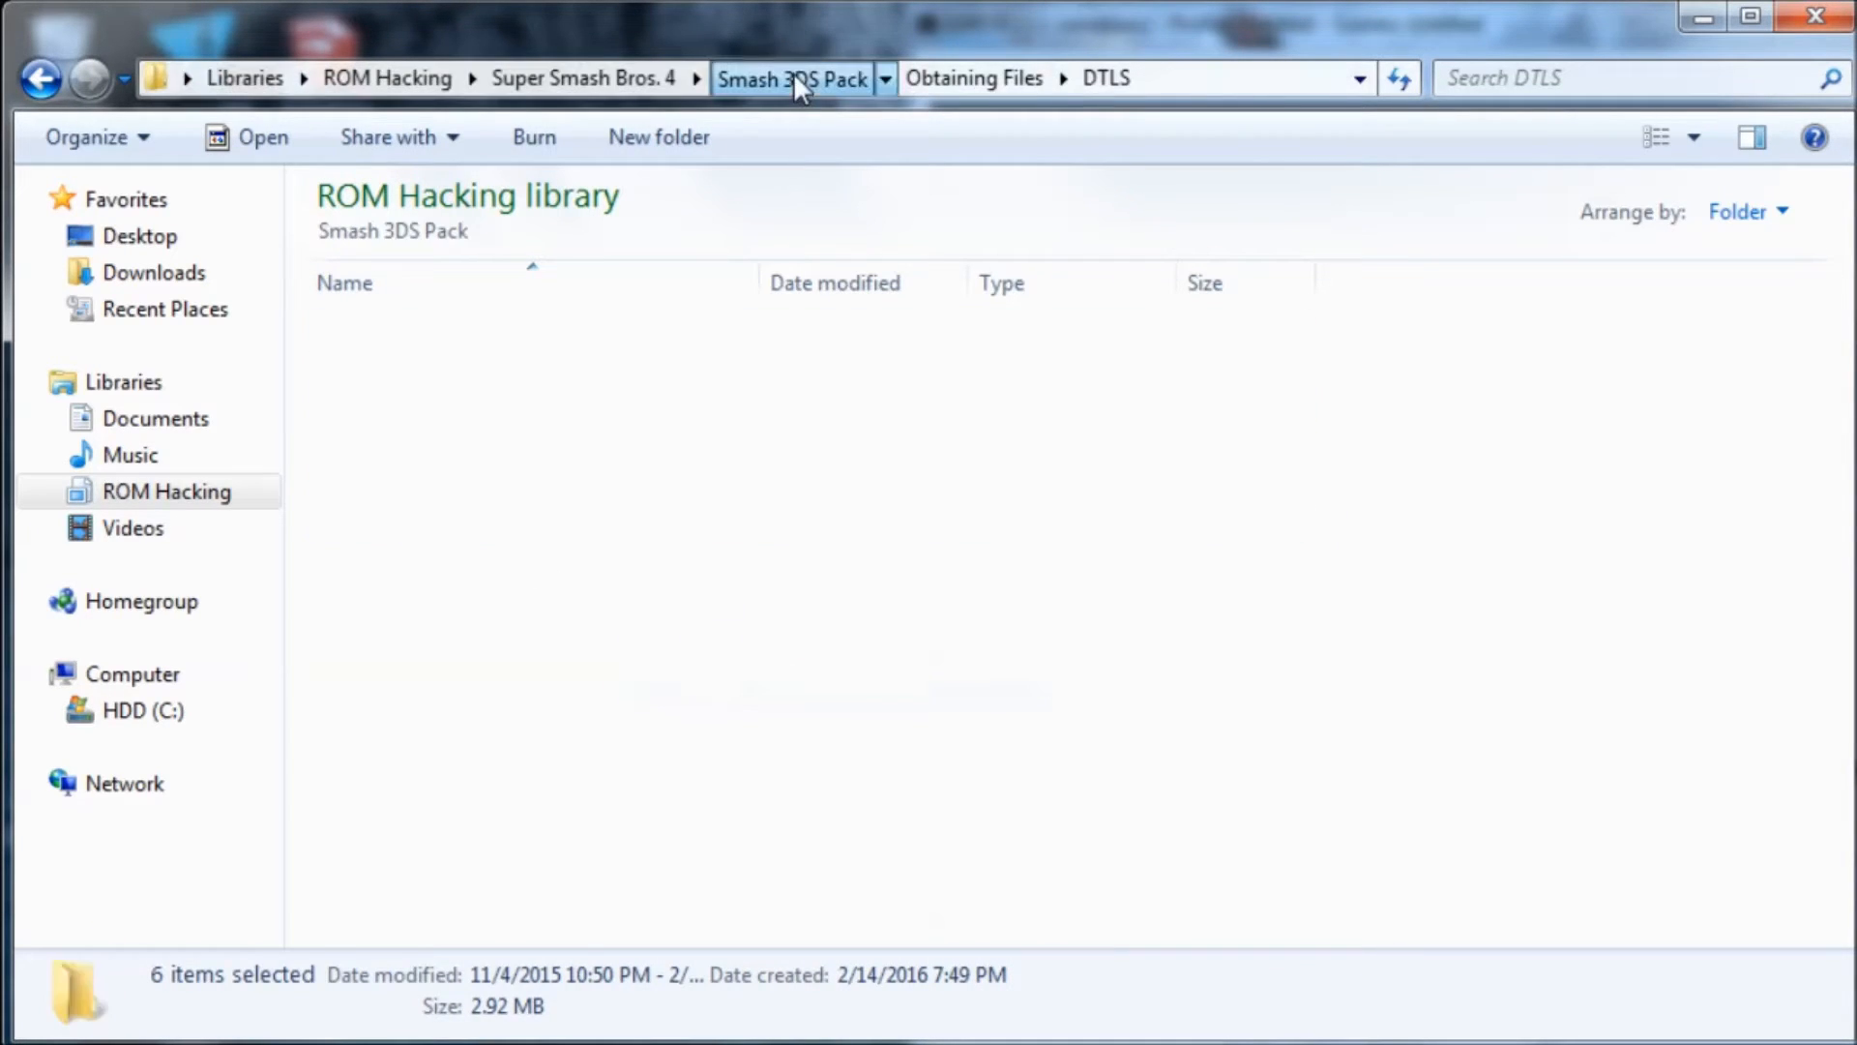
click(587, 78)
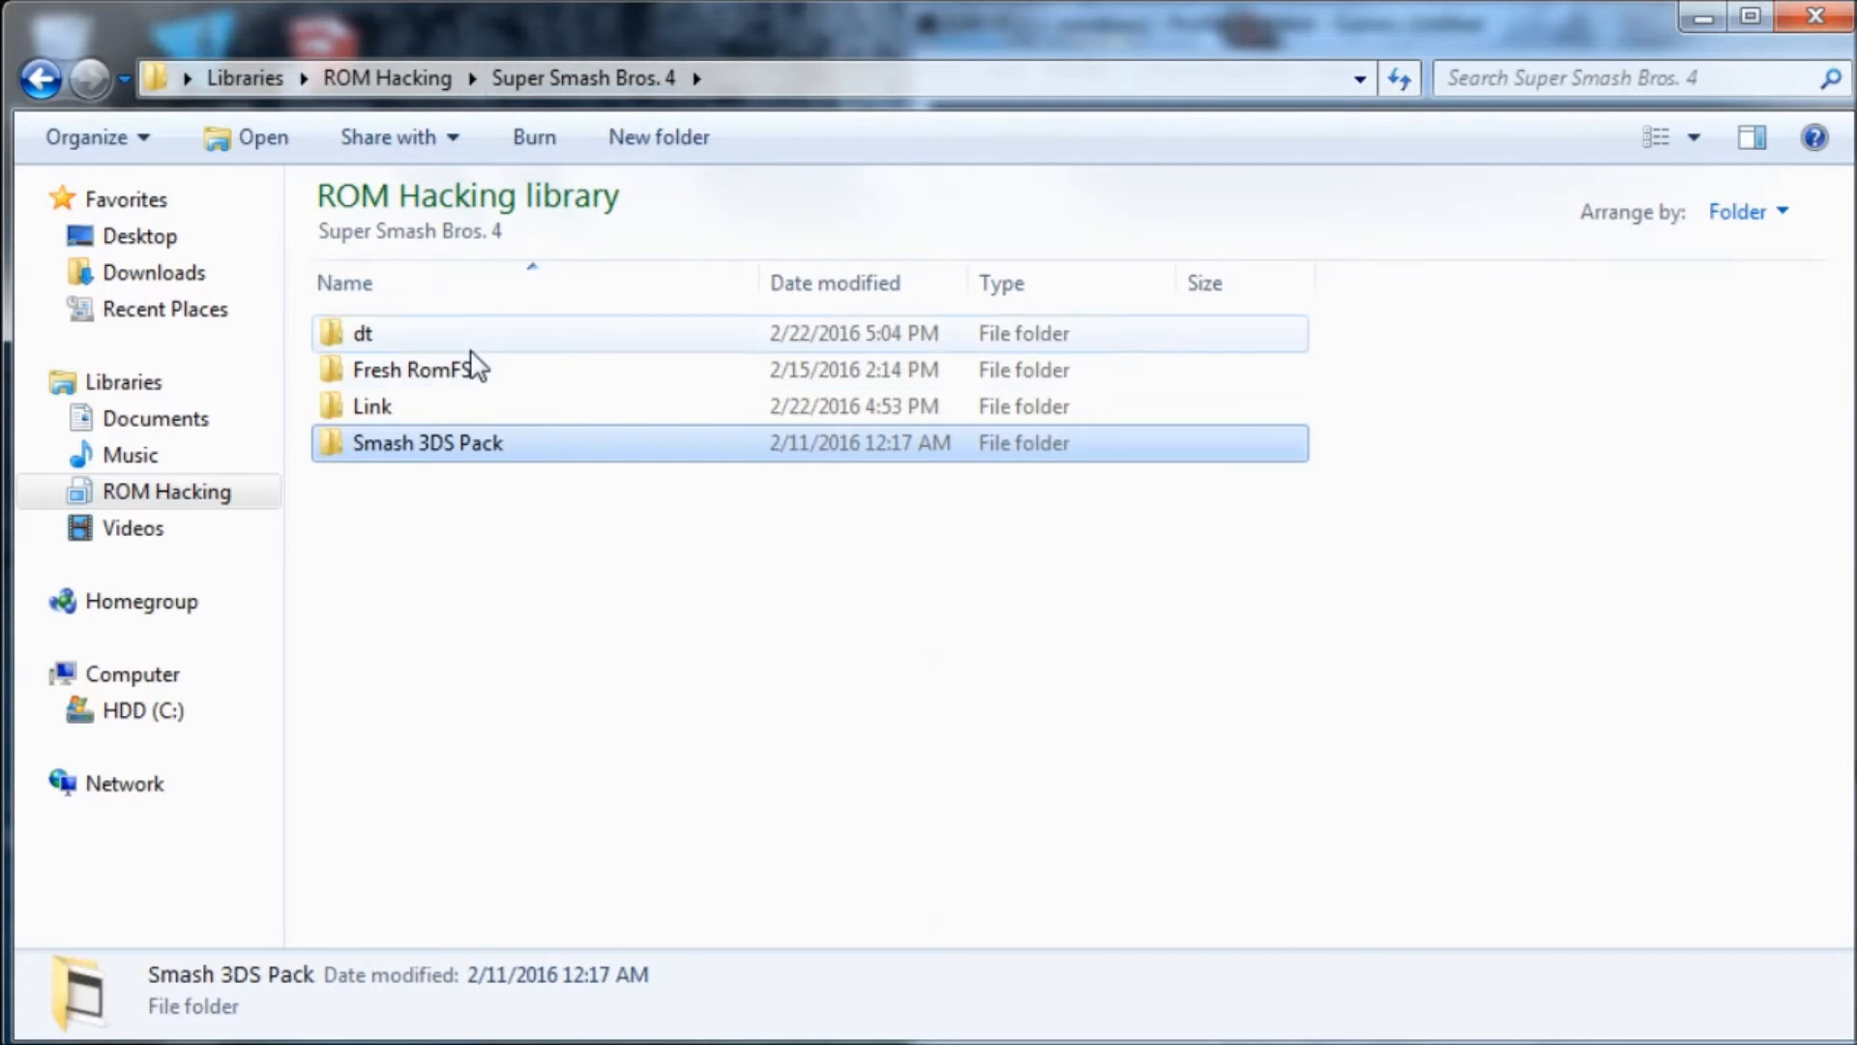
Paste the six DTLS tool files into the dt folder, bringing it to 13 items.
double_click(363, 333)
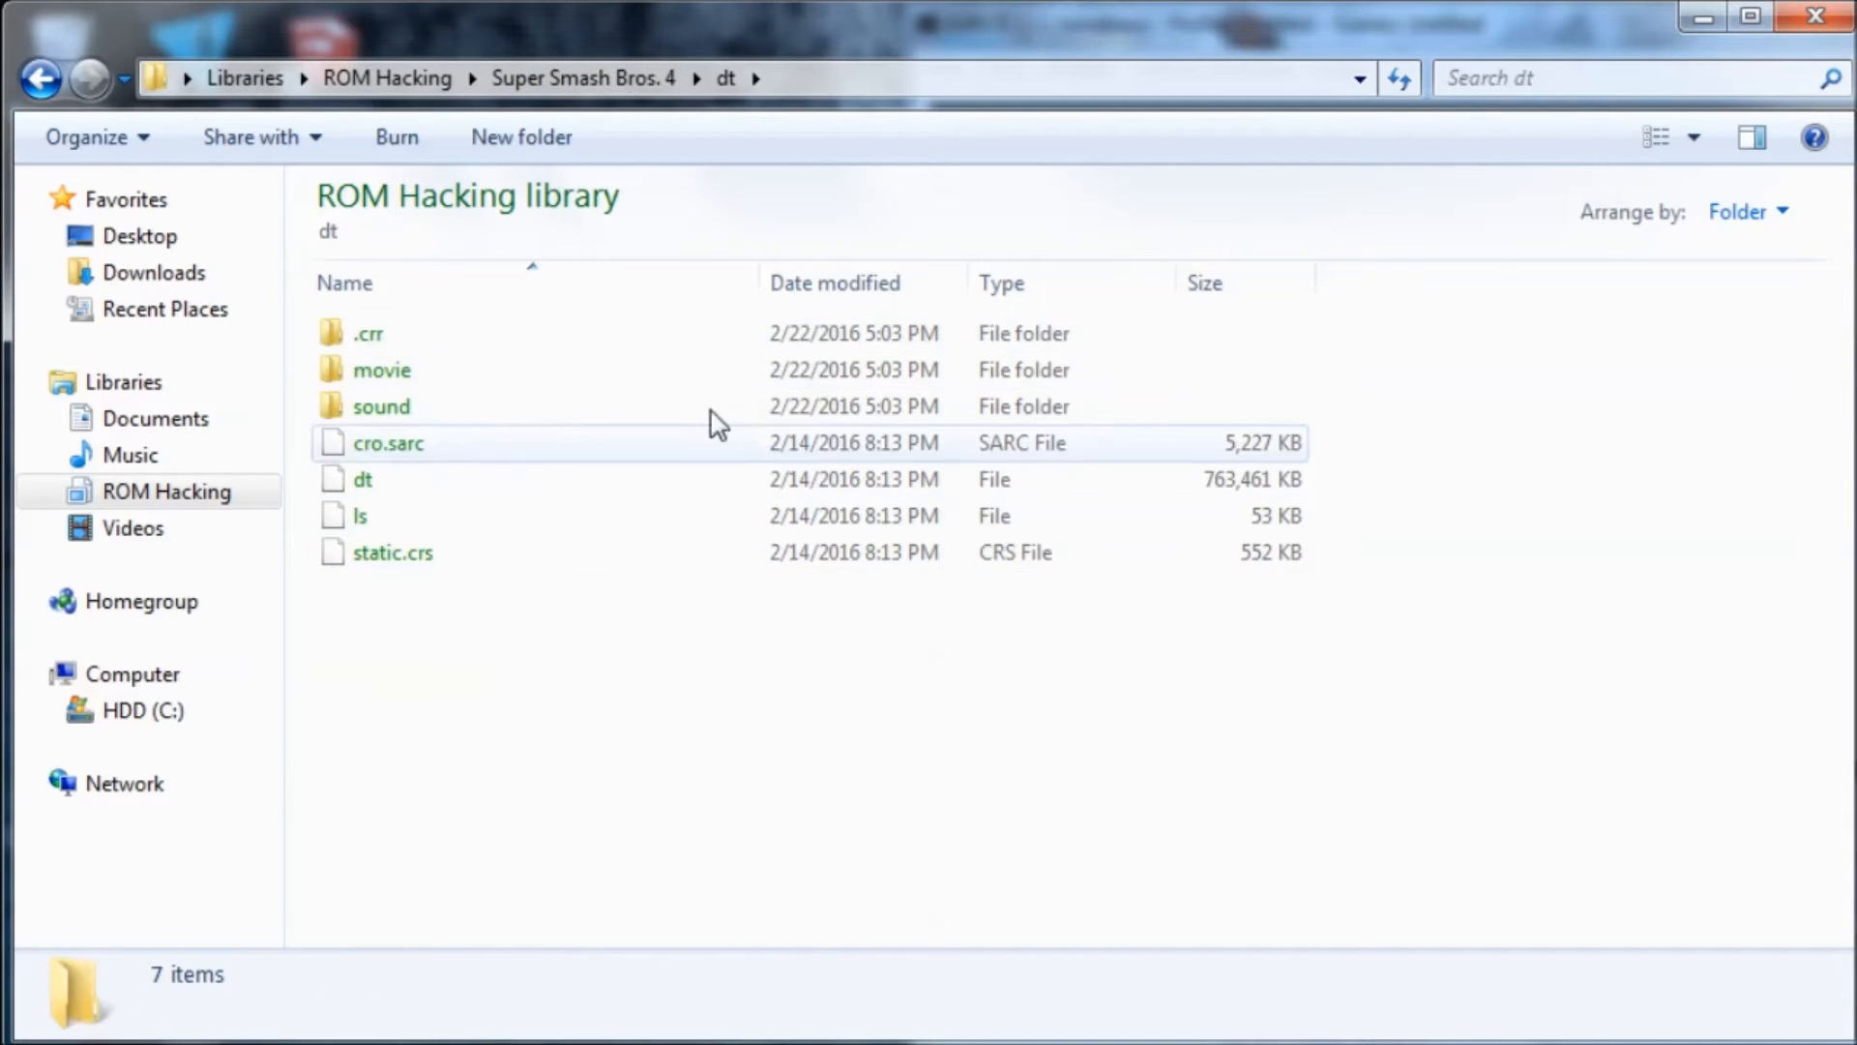
right_click(708, 423)
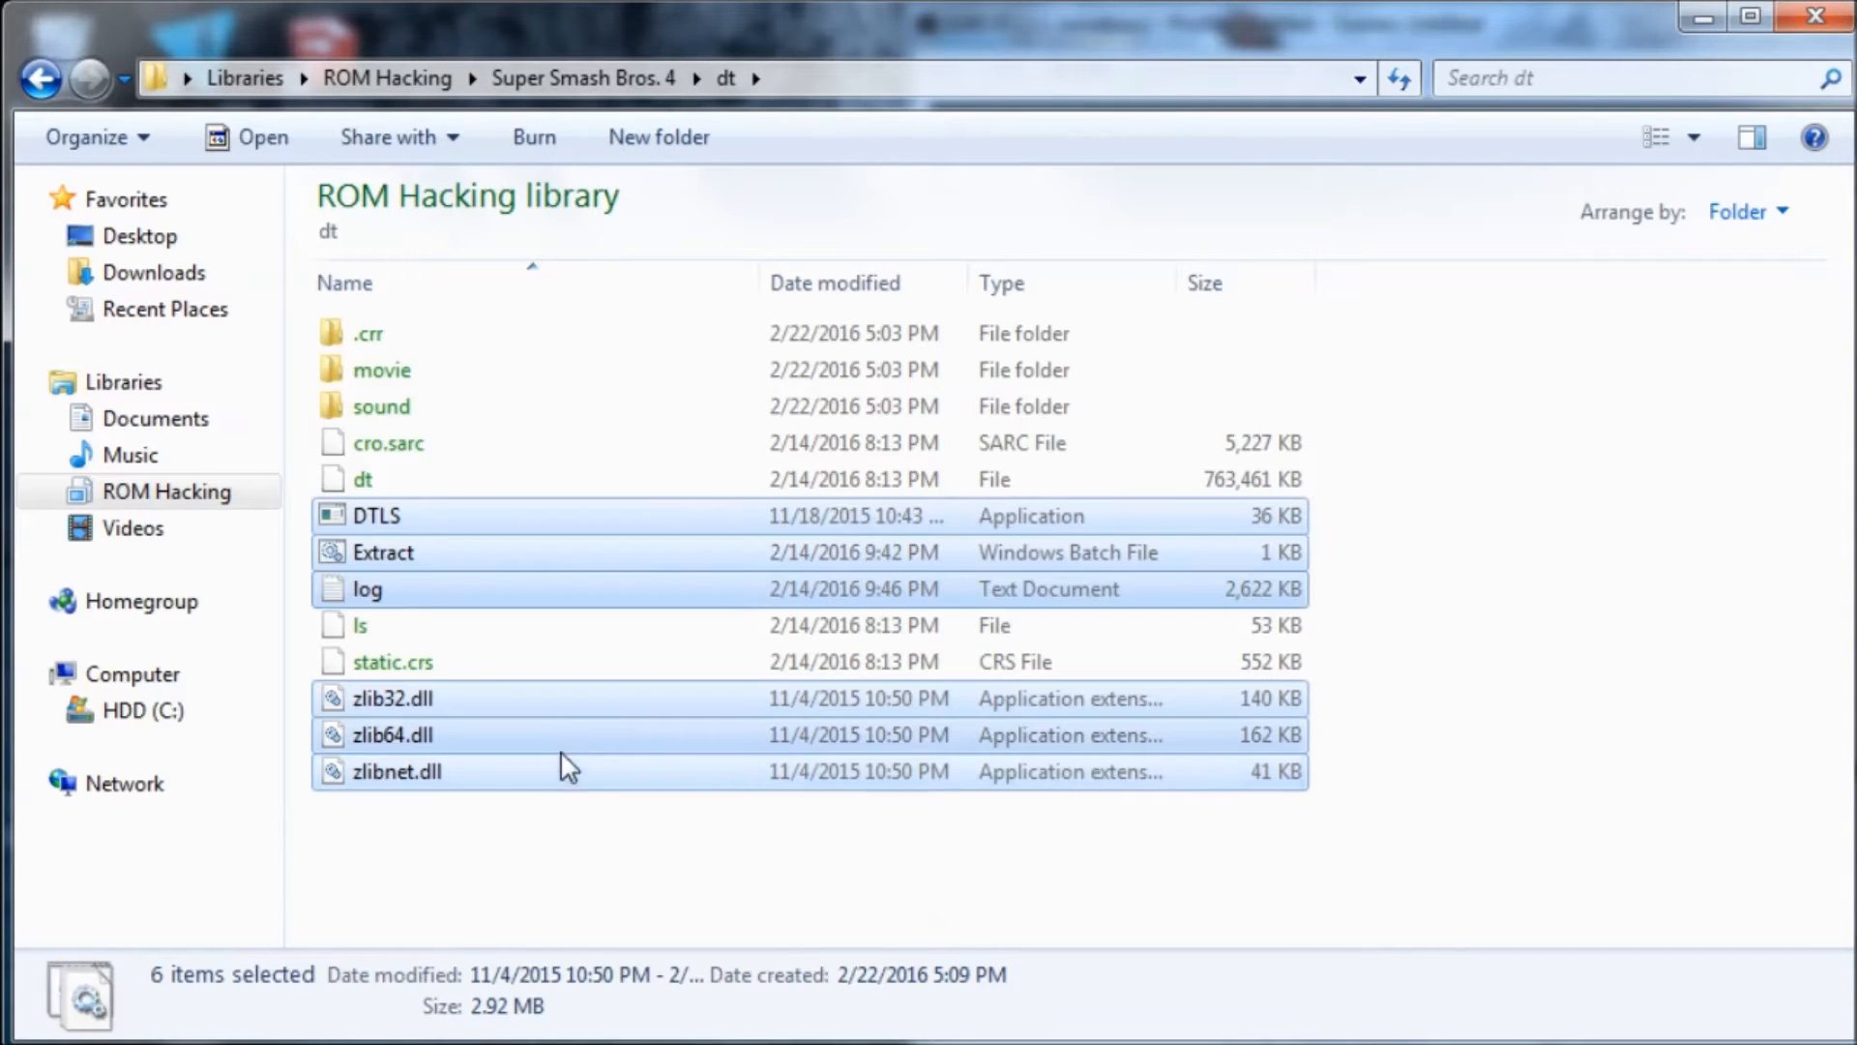
mouse_move(528, 834)
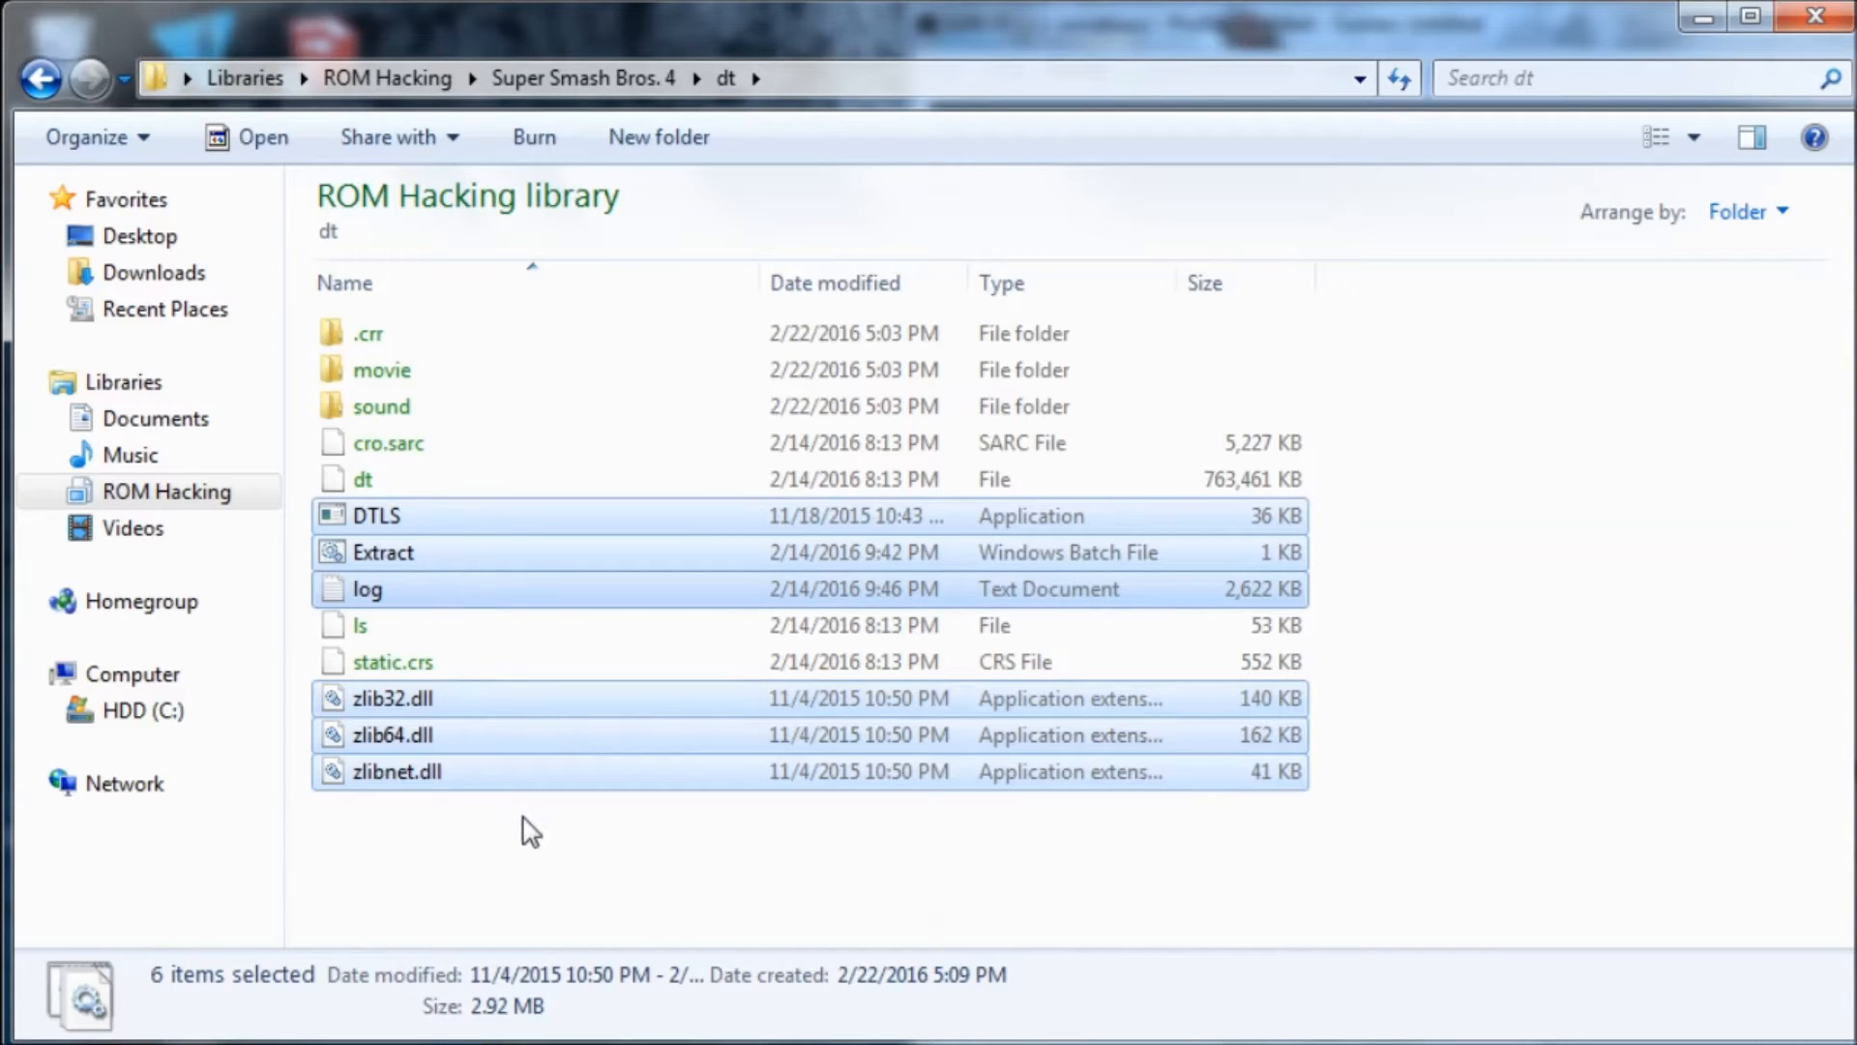
click(453, 571)
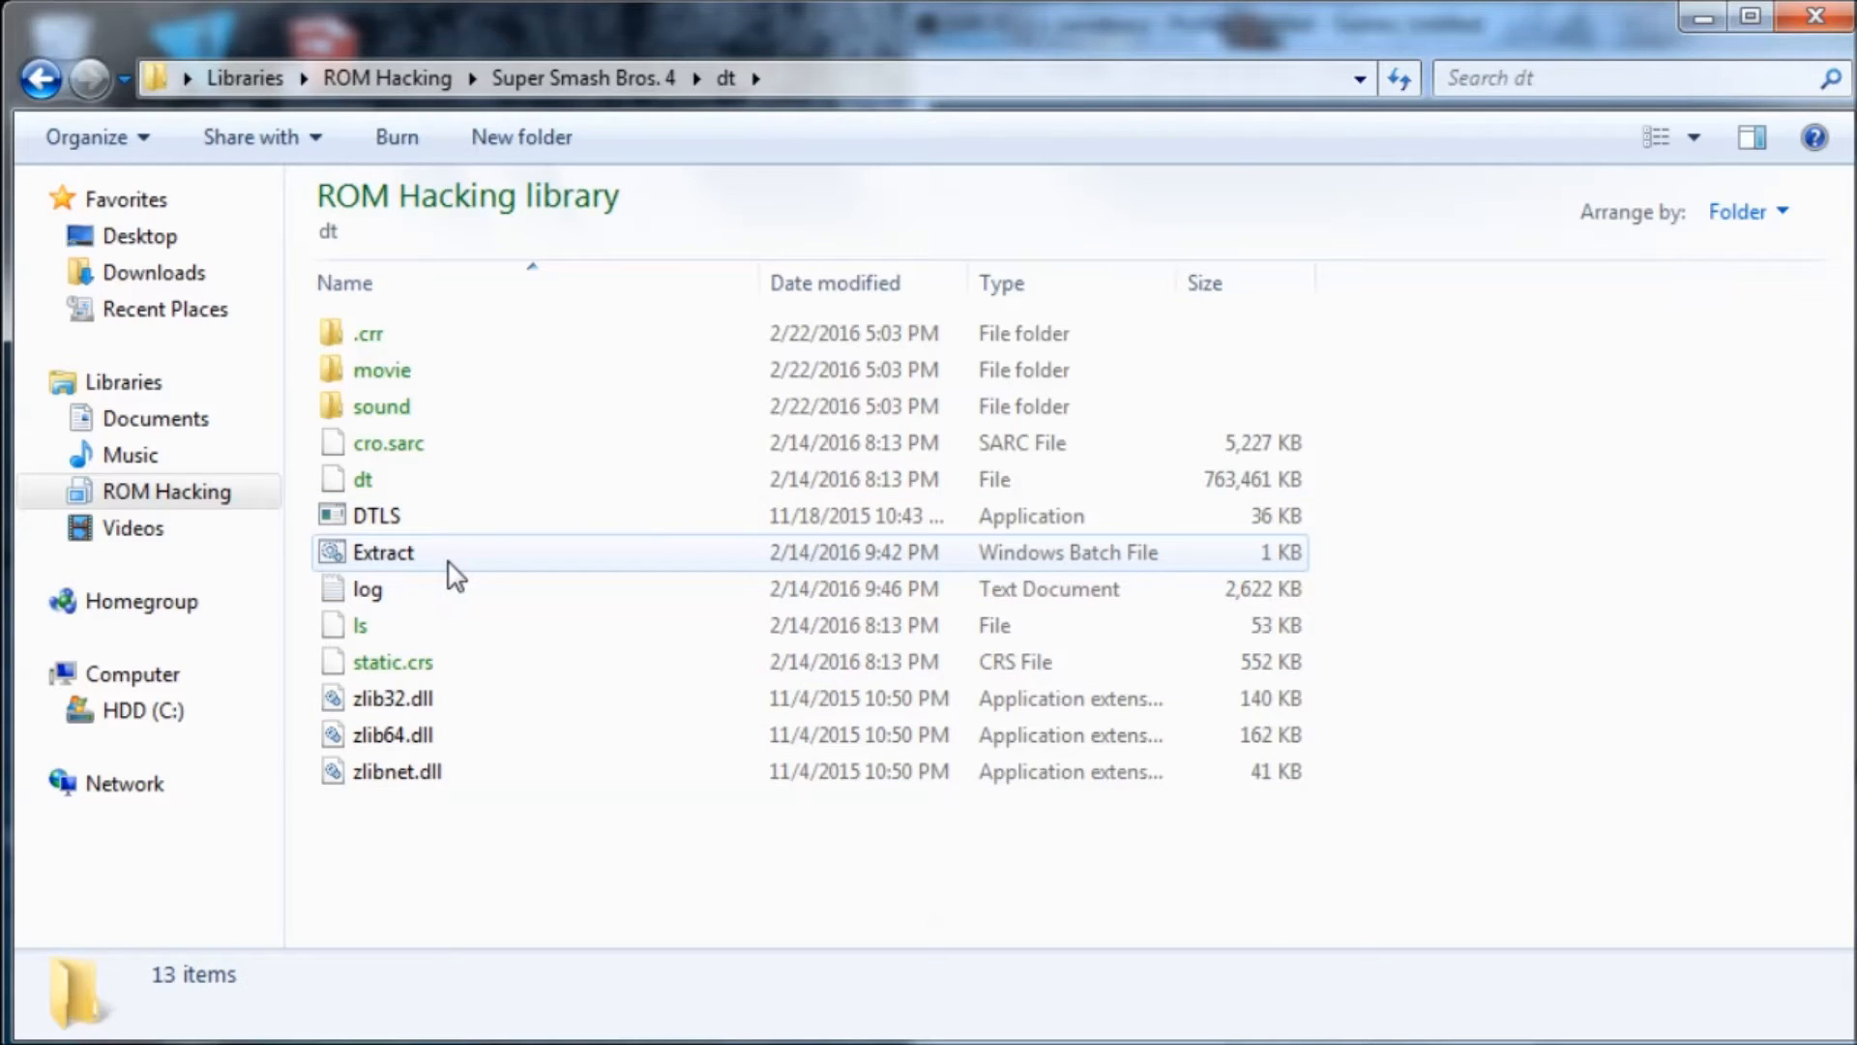
Run Extract.bat and watch Command Prompt list extracted data/effect and data/item paths.
double_click(382, 553)
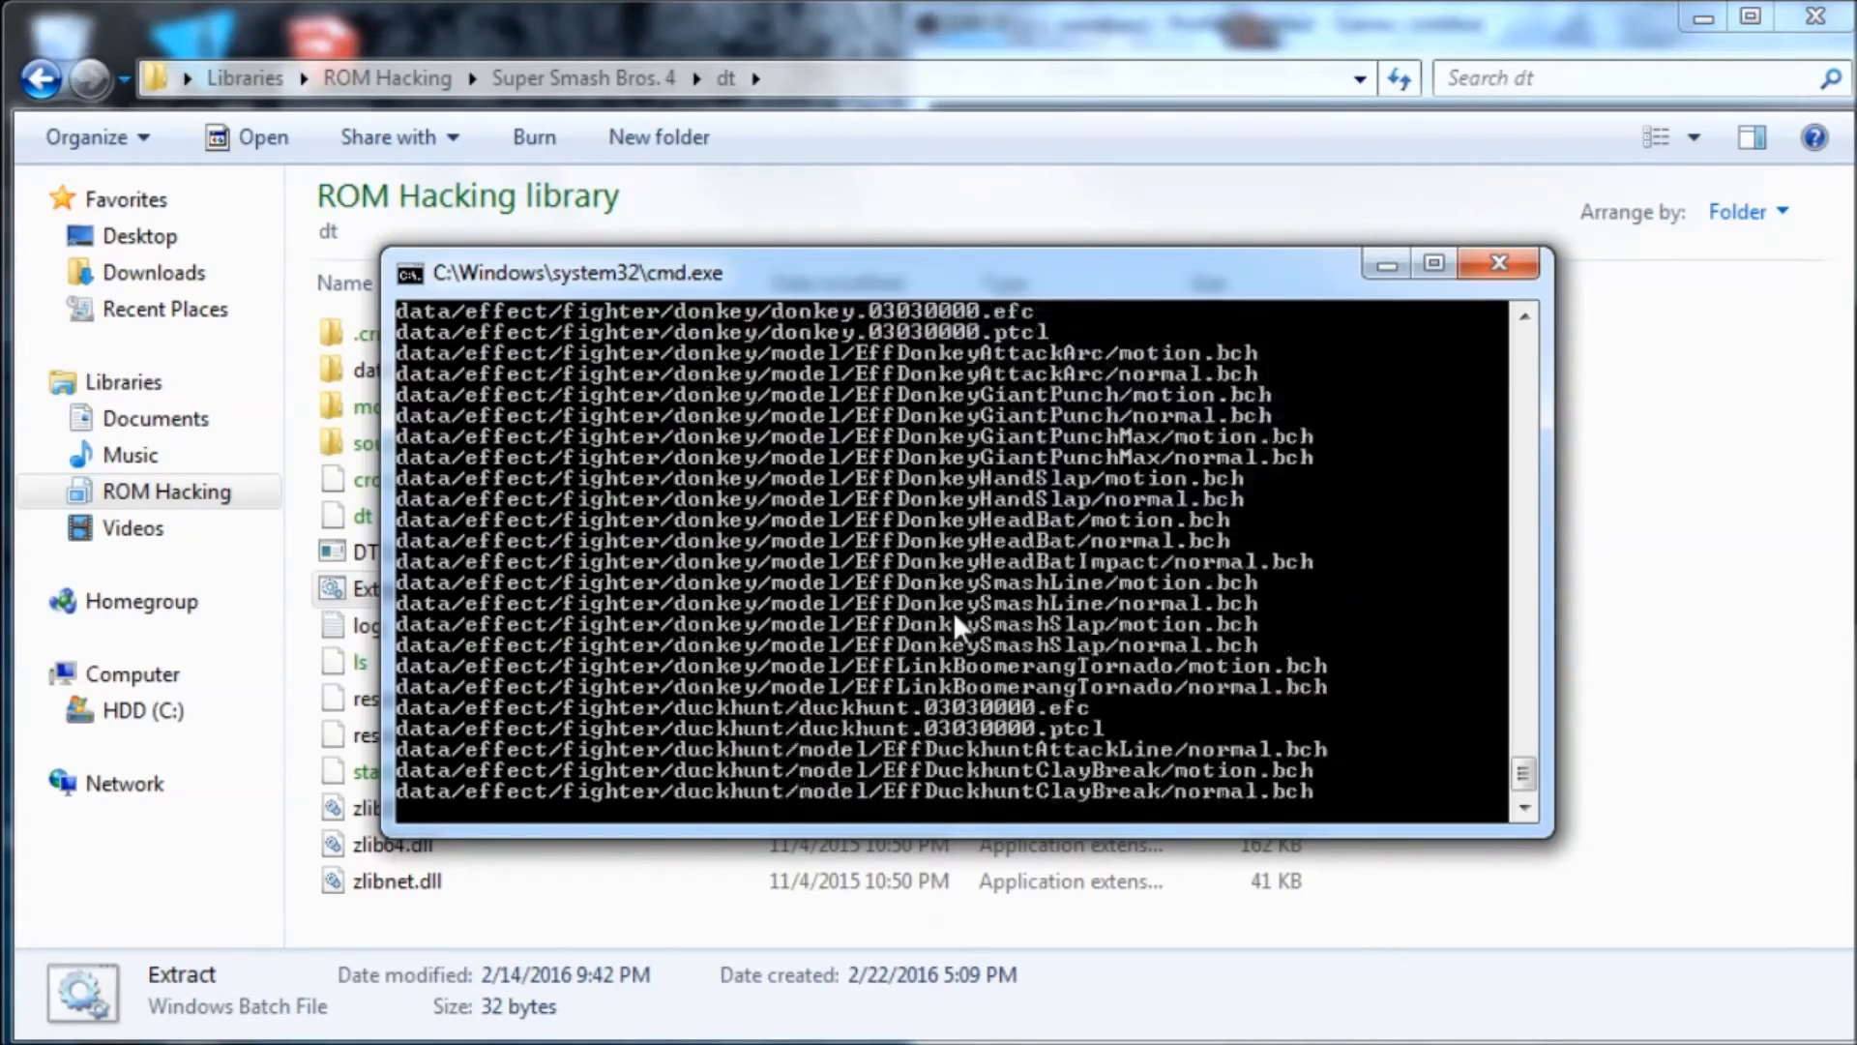
scroll(down, 3)
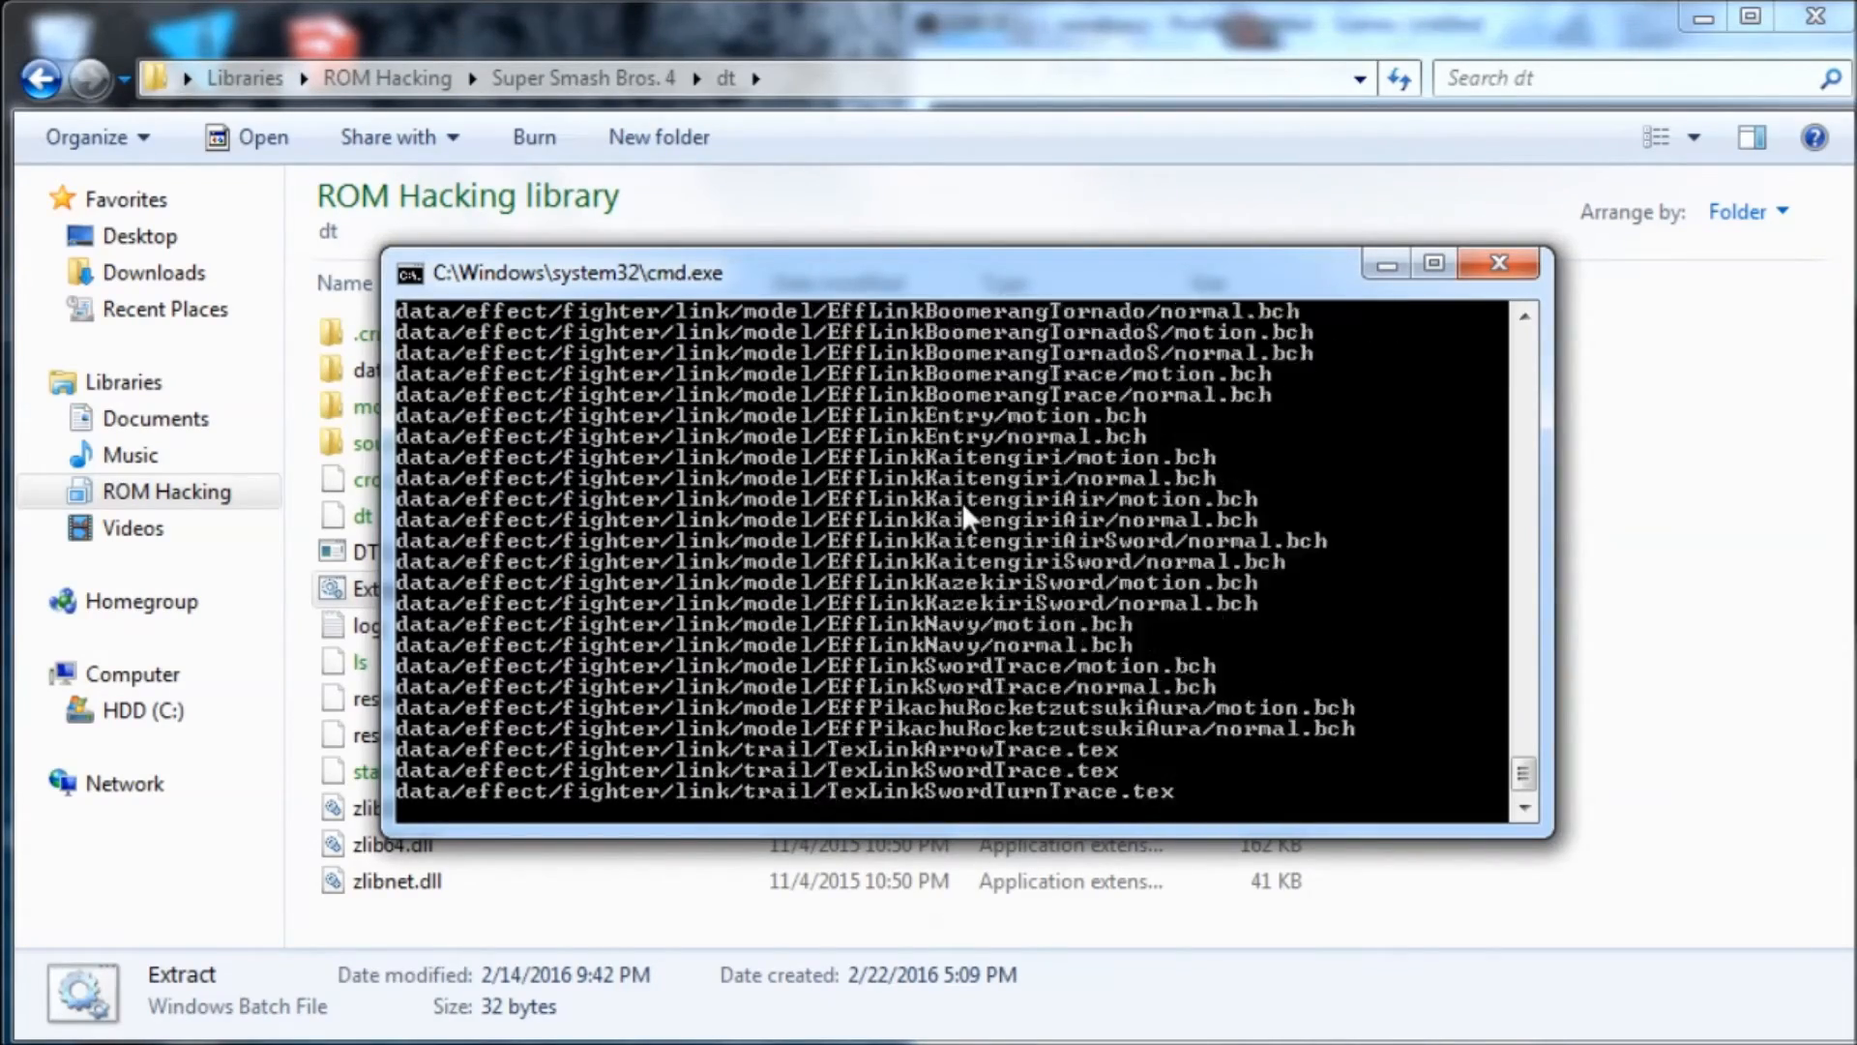
scroll(down, 3)
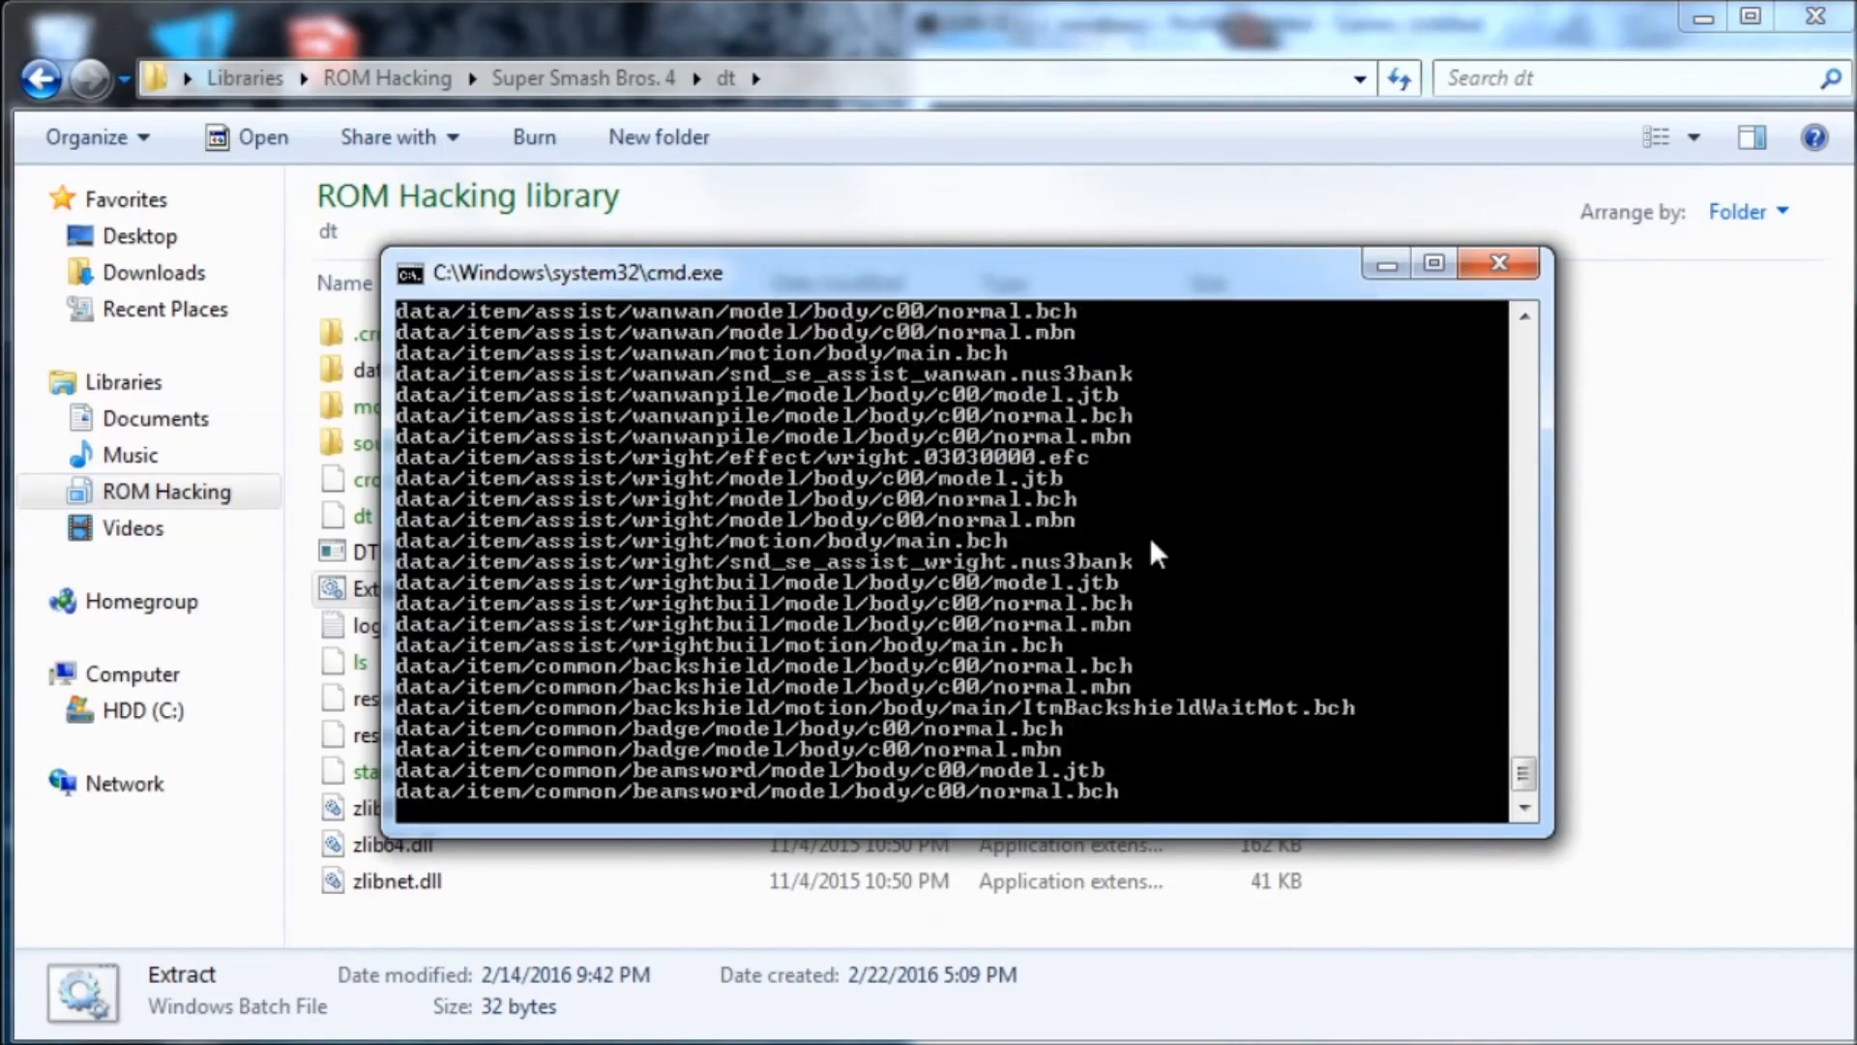
scroll(down, 3)
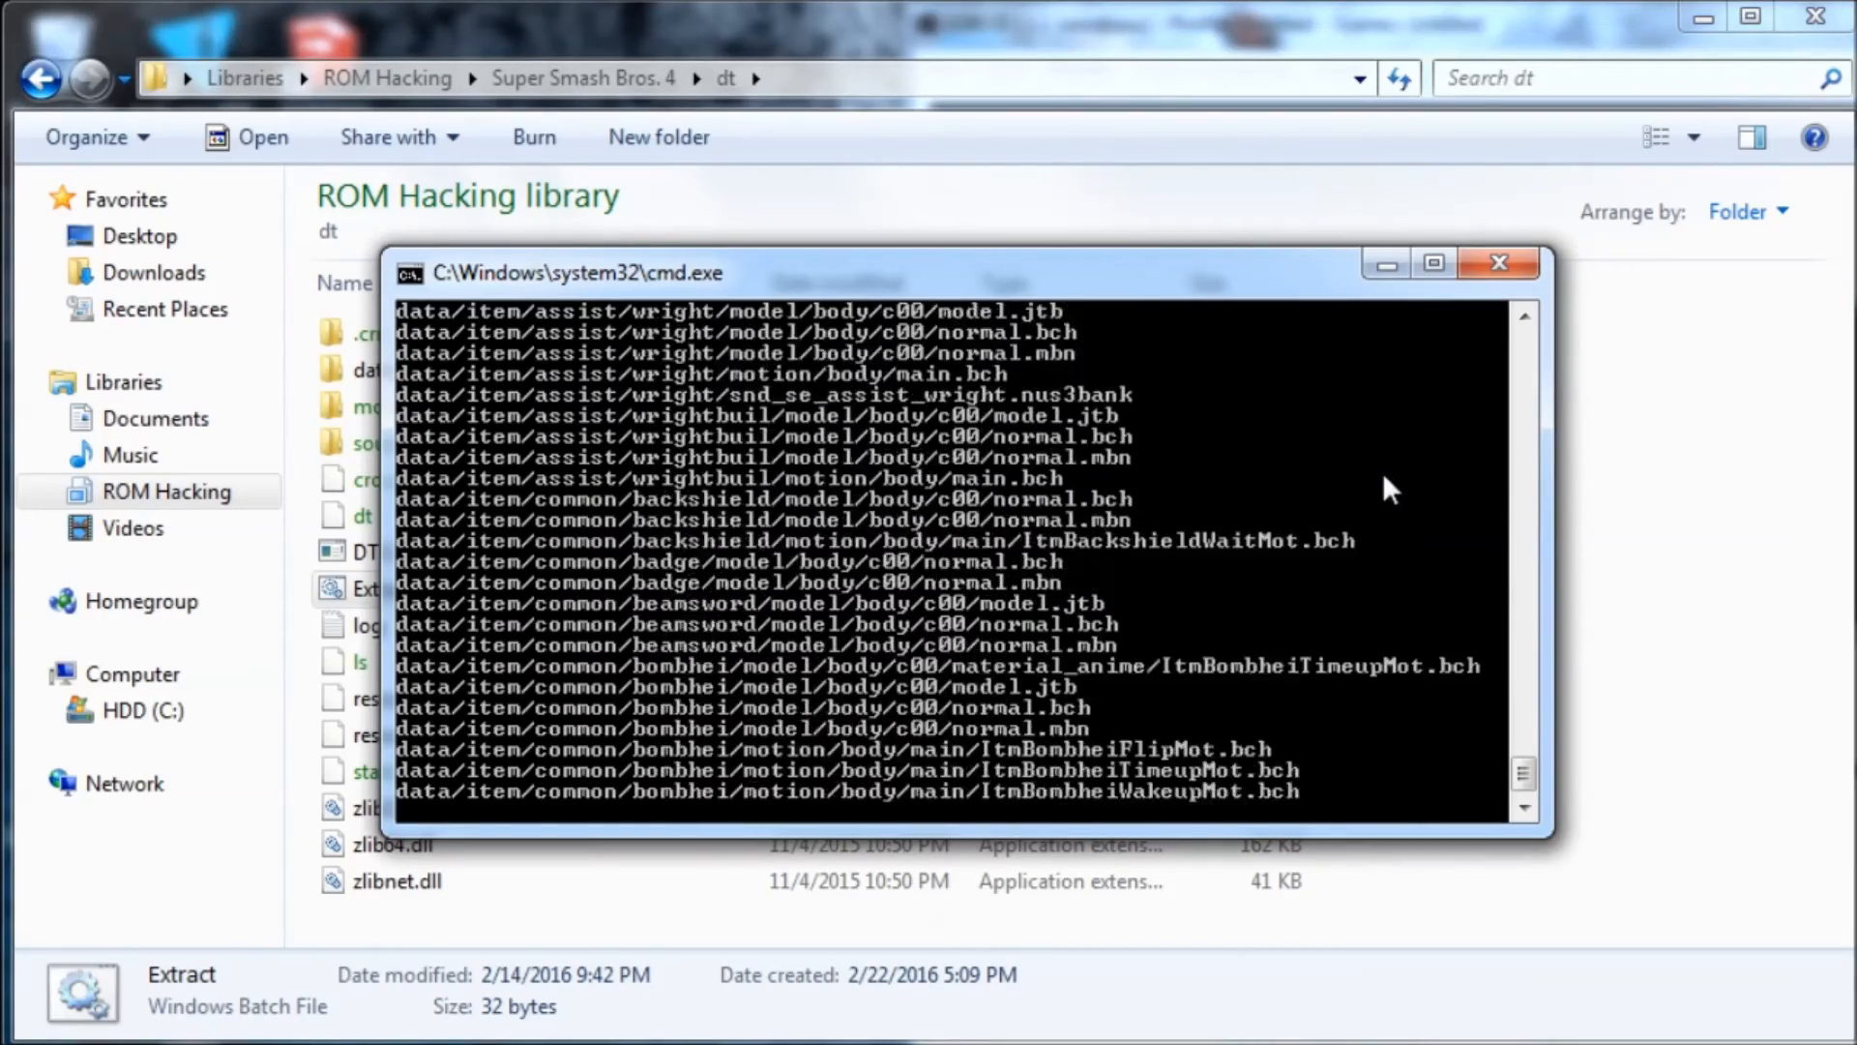